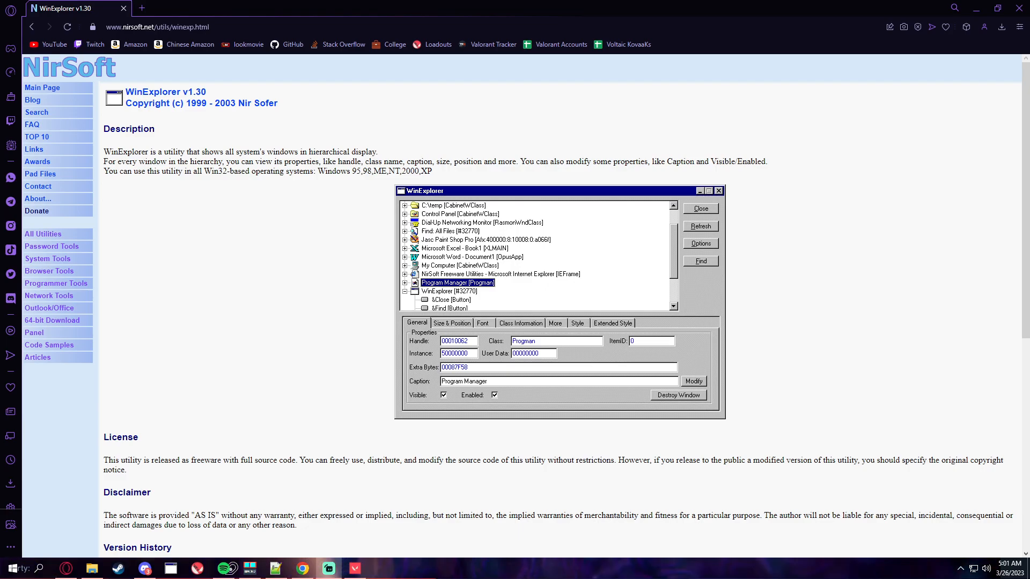
{"action": "mouse_move", "coordinate": [194, 144]}
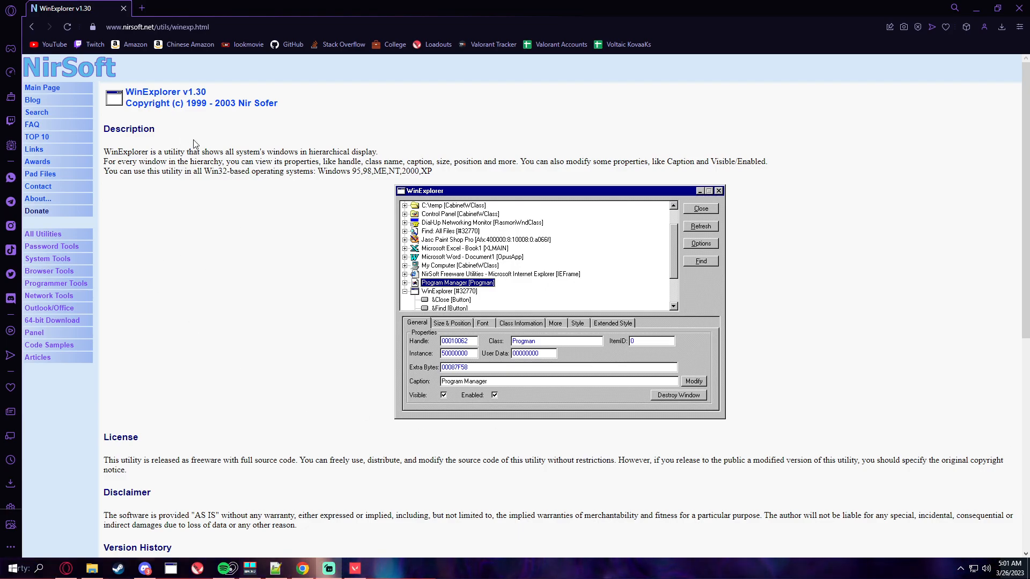
Download the WinExplorer (84KB) zip archive from its NirSoft page.
{"action": "scroll", "scroll_direction": "down", "scroll_amount": 3}
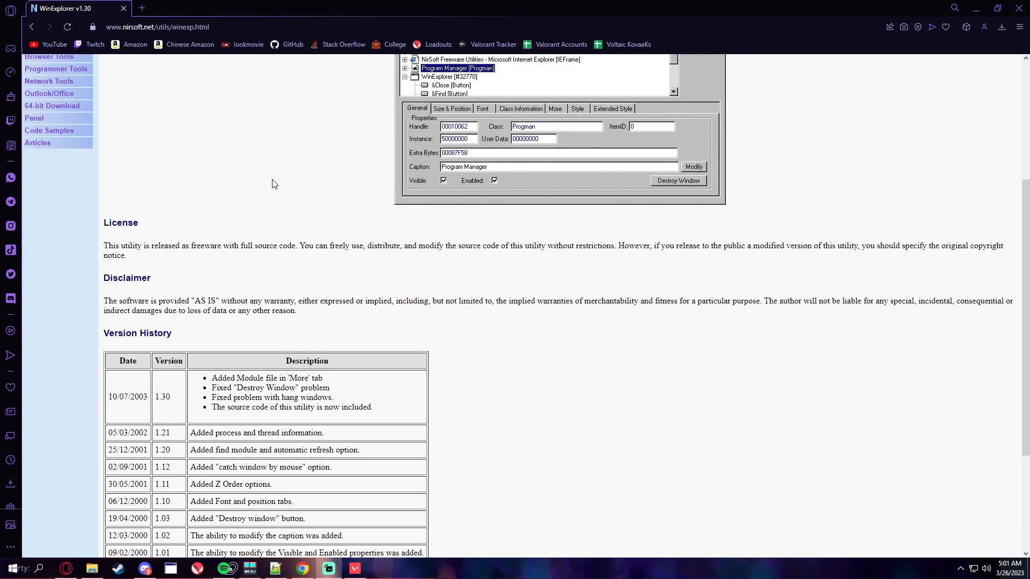
{"action": "scroll", "scroll_direction": "down", "scroll_amount": 3}
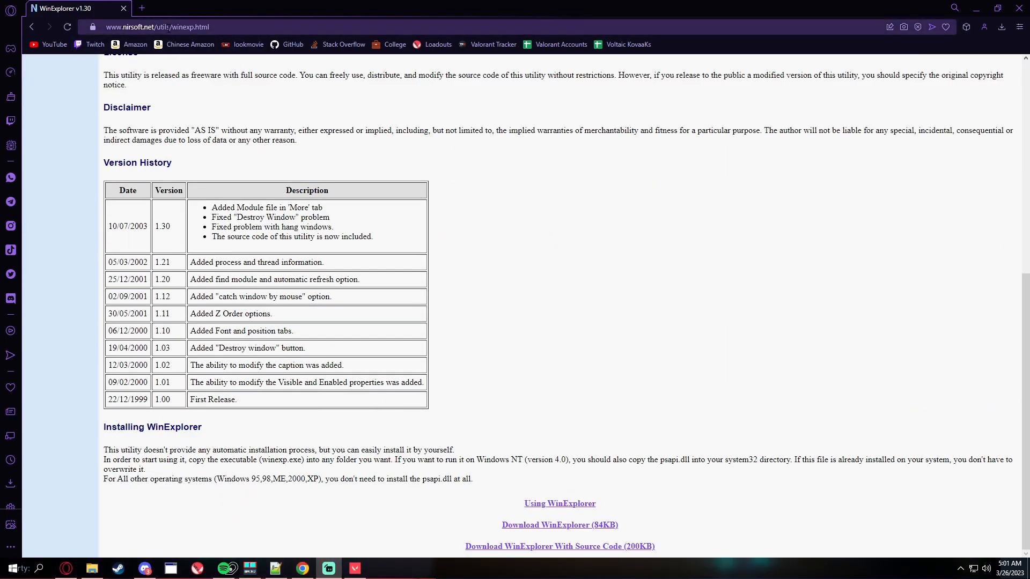
{"action": "double_click", "coordinate": [301, 130]}
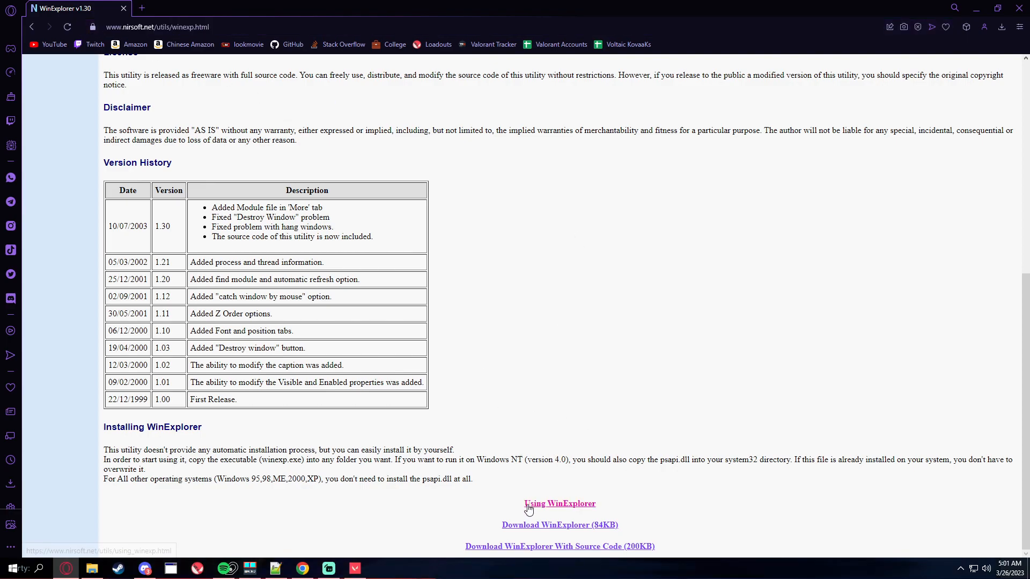
{"action": "mouse_move", "coordinate": [279, 357]}
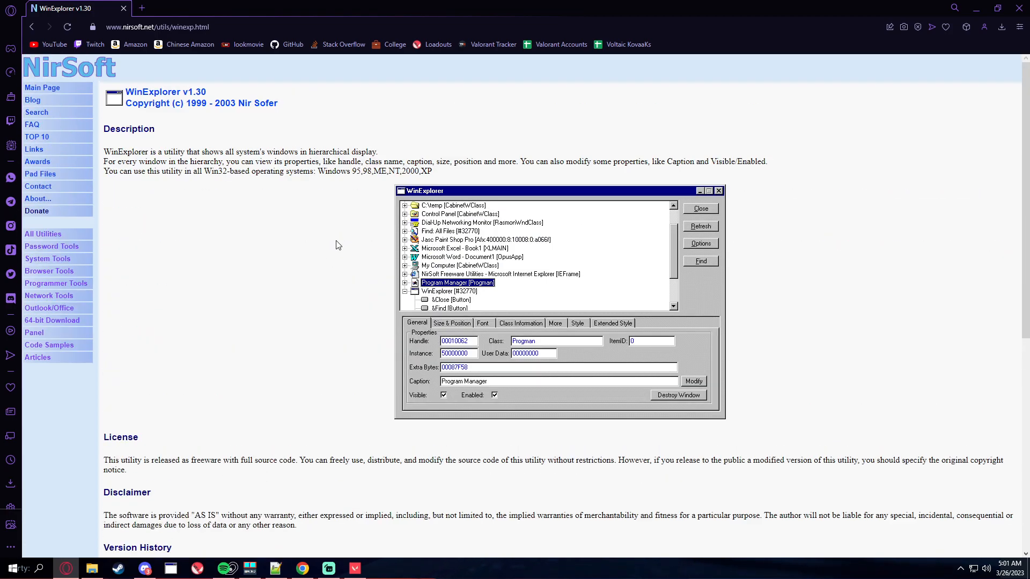
{"action": "scroll", "scroll_direction": "down", "scroll_amount": 3}
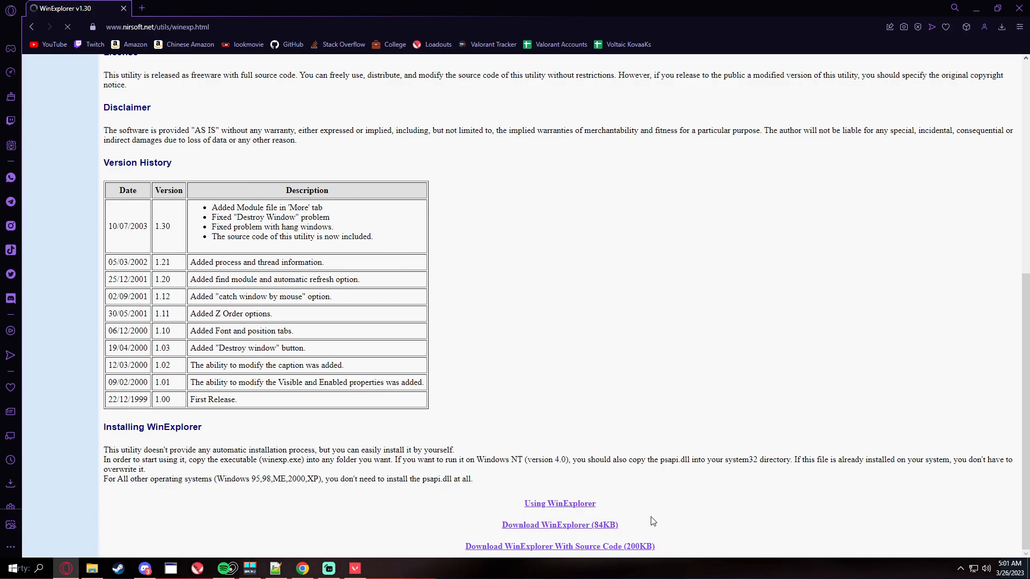
{"action": "left_click", "coordinate": [559, 525]}
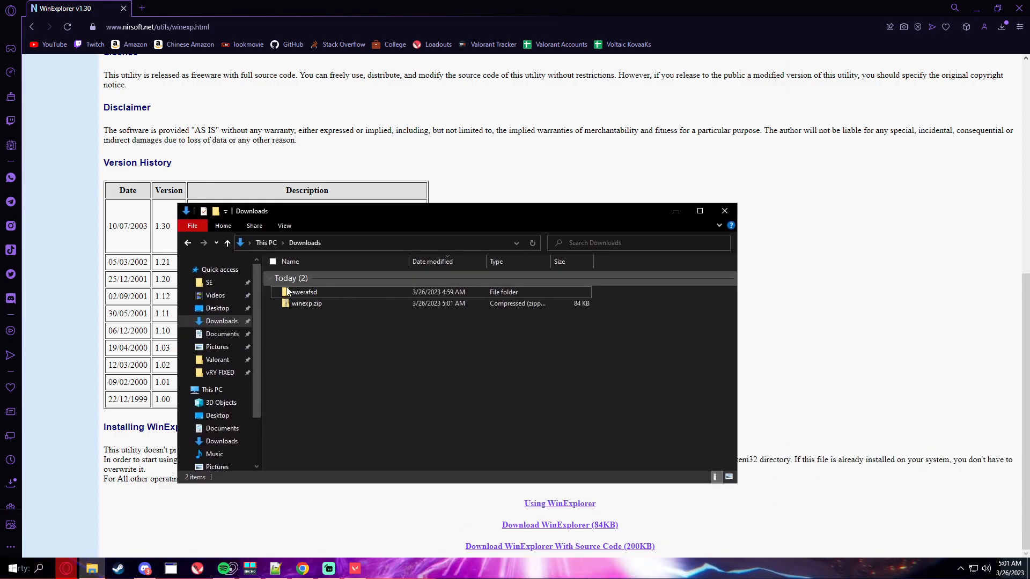
Extract winexp.zip with 7-Zip into a new winexp folder in Downloads.
{"action": "right_click", "coordinate": [306, 302]}
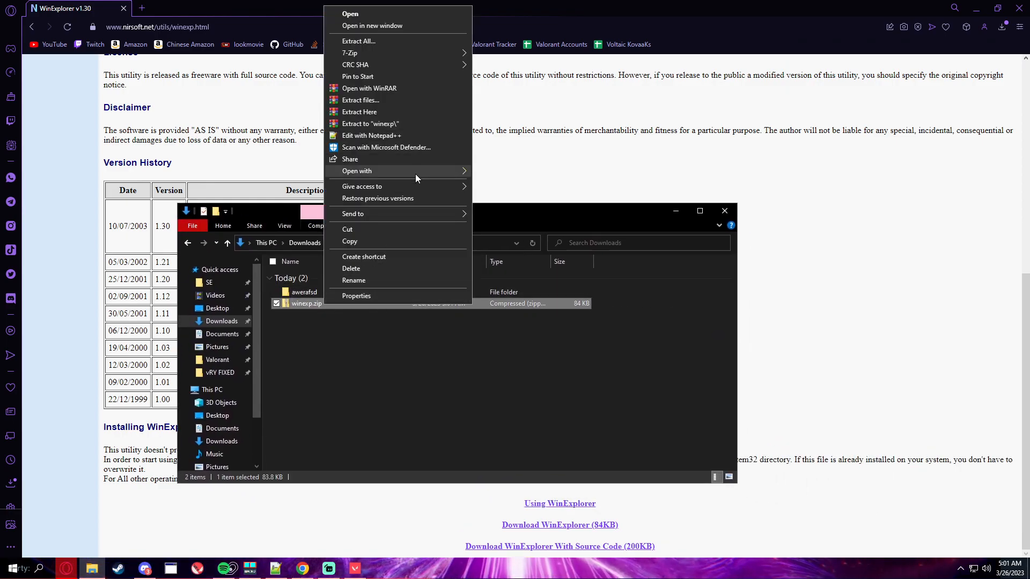
{"action": "left_click", "coordinate": [349, 14]}
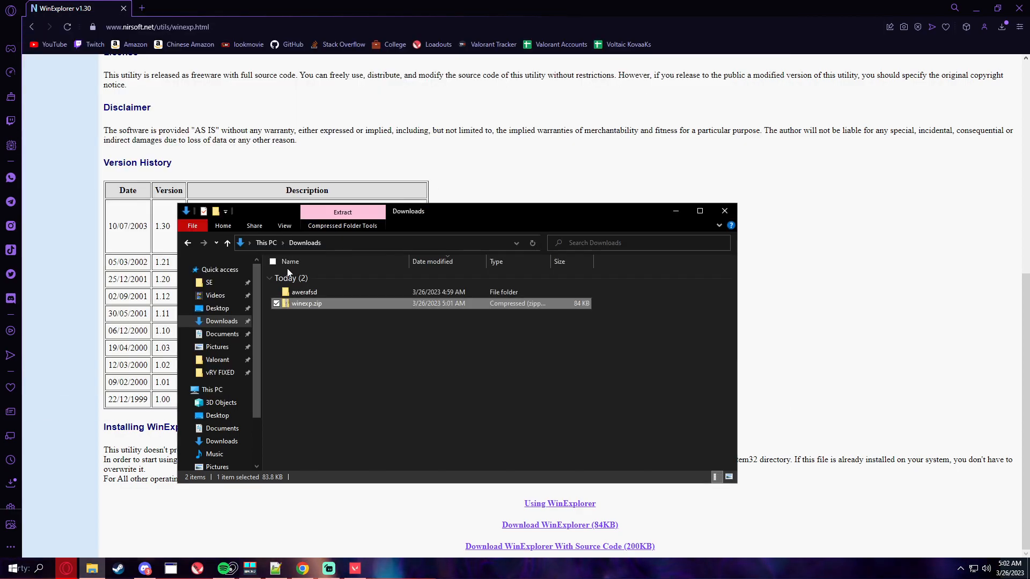
{"action": "right_click", "coordinate": [306, 302]}
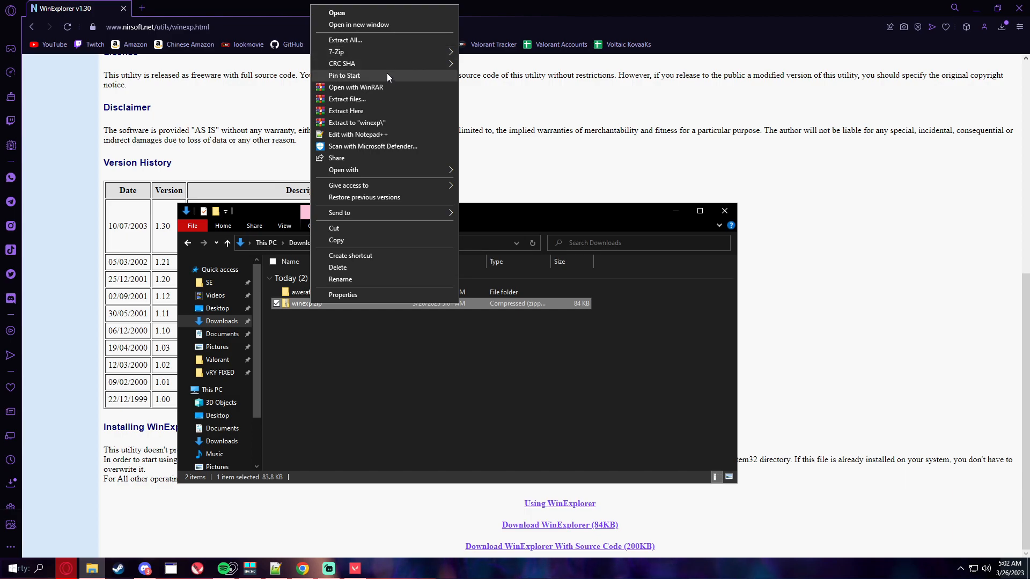
{"action": "mouse_move", "coordinate": [397, 99]}
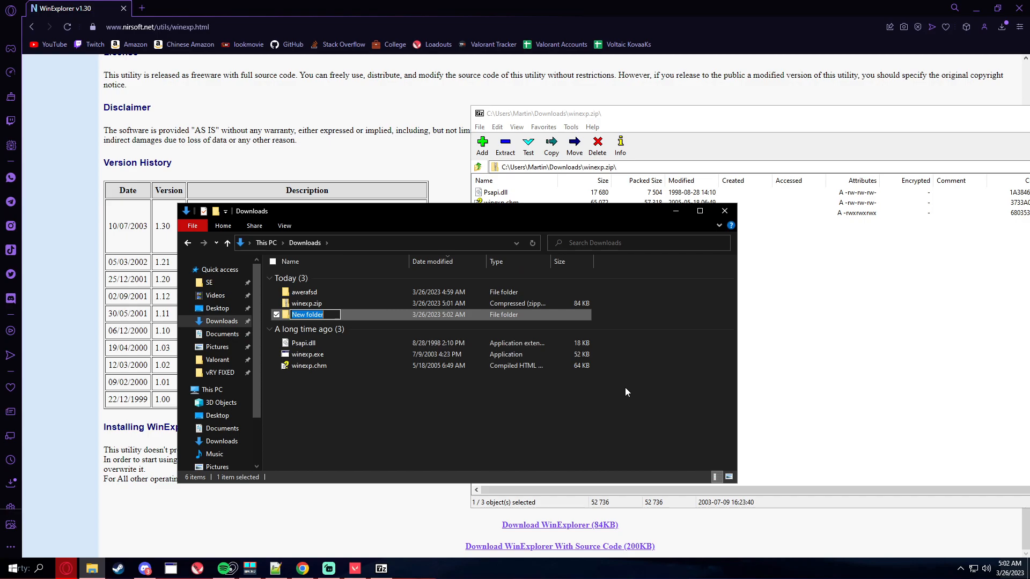
{"action": "type", "text": "winexp"}
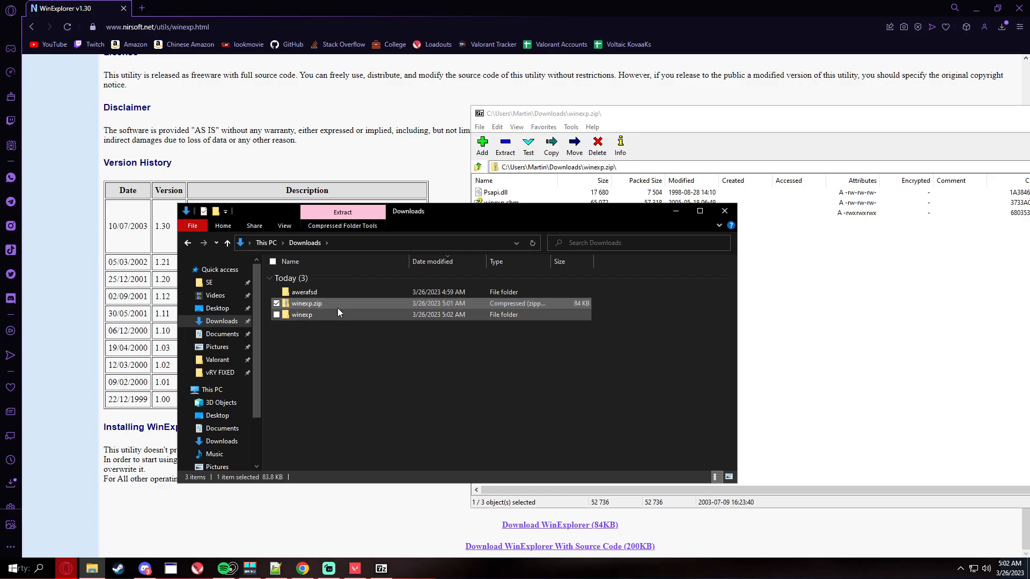
{"action": "left_click", "coordinate": [301, 315]}
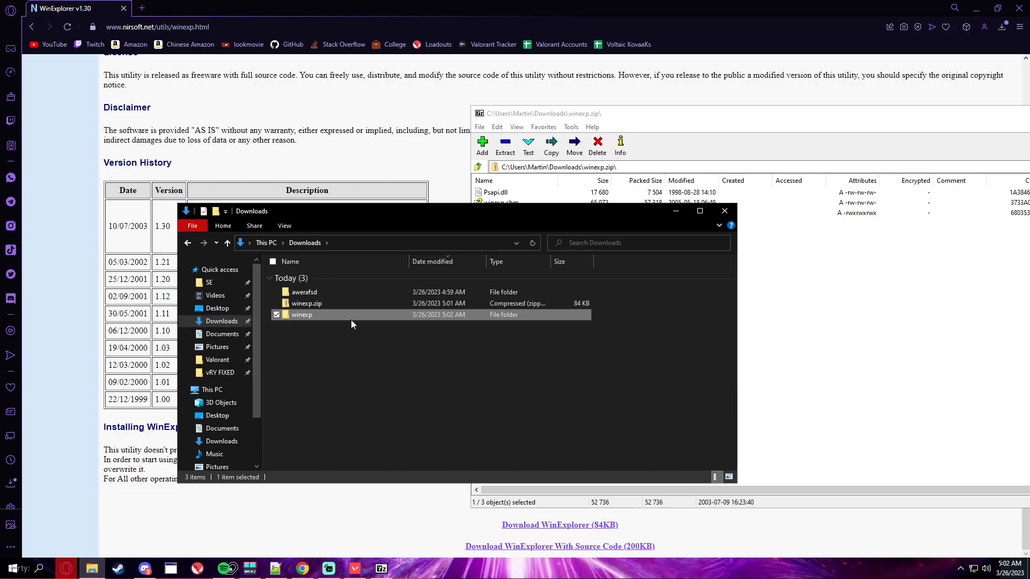
{"action": "mouse_move", "coordinate": [339, 320]}
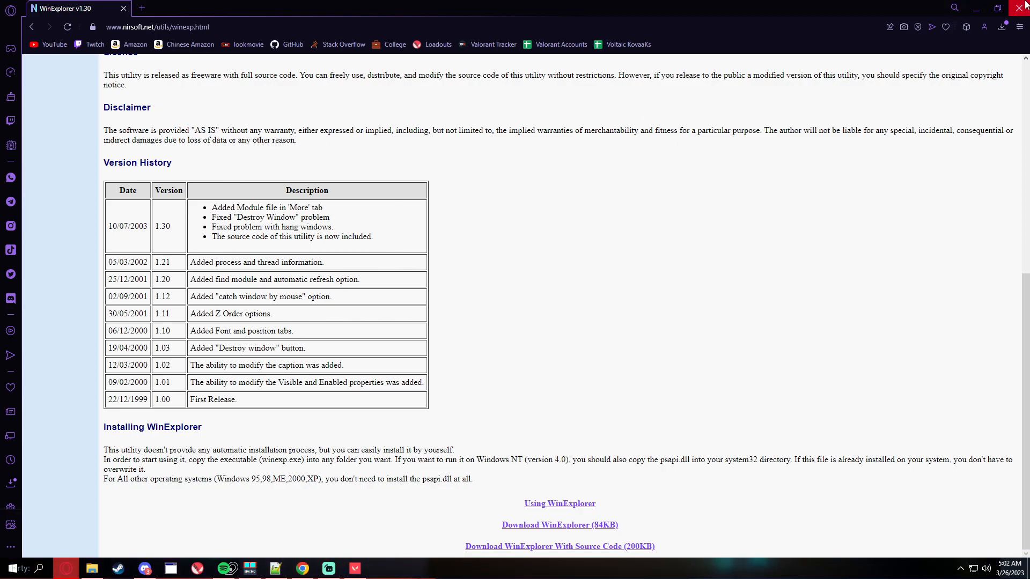
Close the Opera window so the Valorant client remains on screen.
{"action": "left_click", "coordinate": [354, 568]}
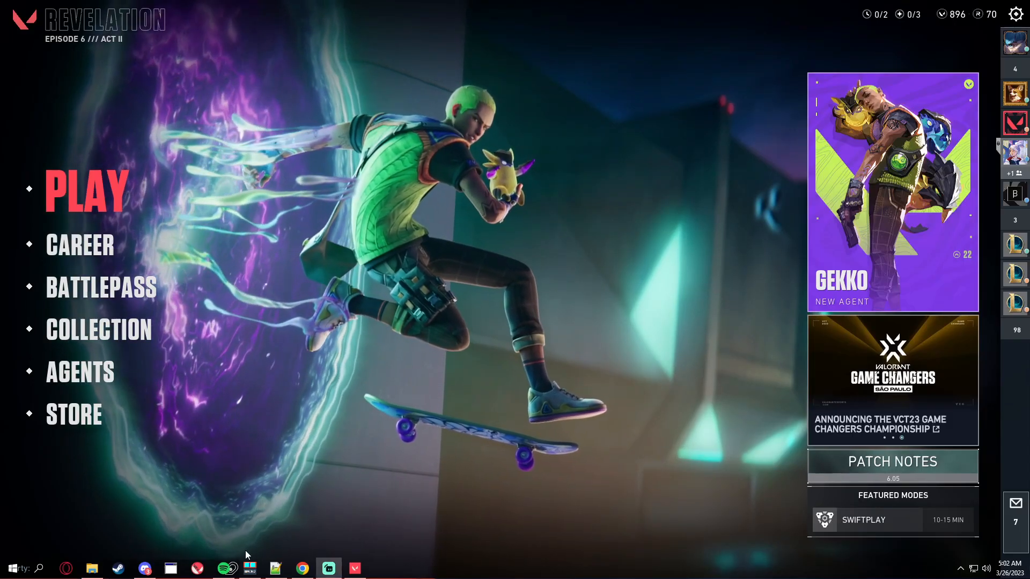
{"action": "left_click", "coordinate": [10, 568]}
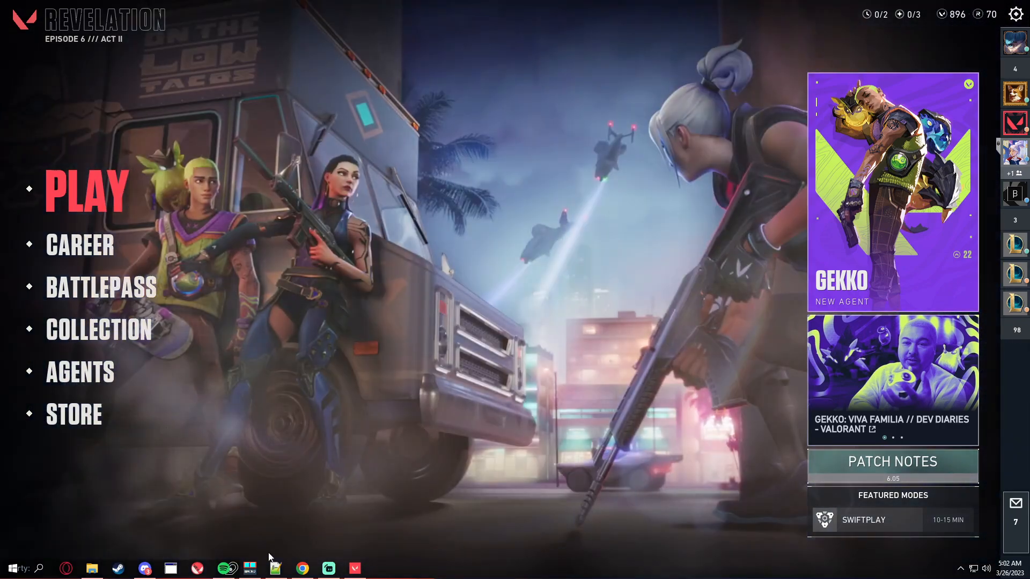
Open Display > Change resolution for KG241Q S and its Customize resolutions dialog.
{"action": "left_click", "coordinate": [380, 568]}
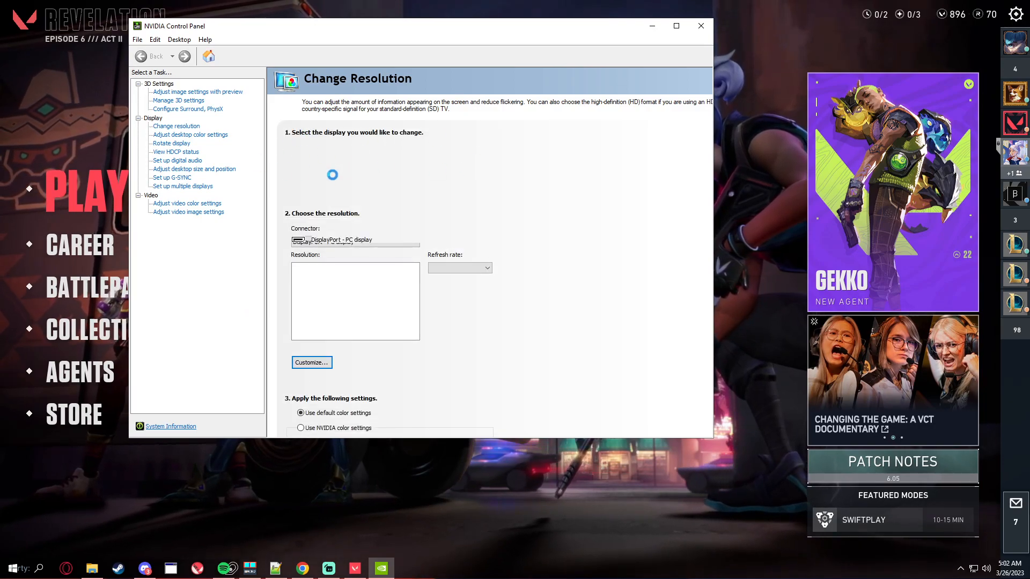
{"action": "left_click", "coordinate": [176, 125]}
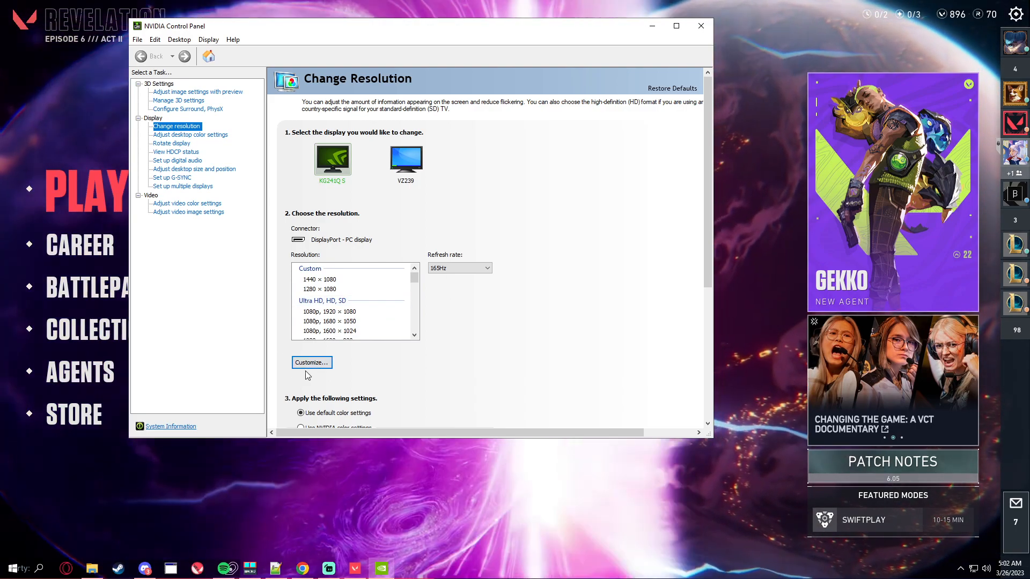
{"action": "left_click", "coordinate": [191, 134]}
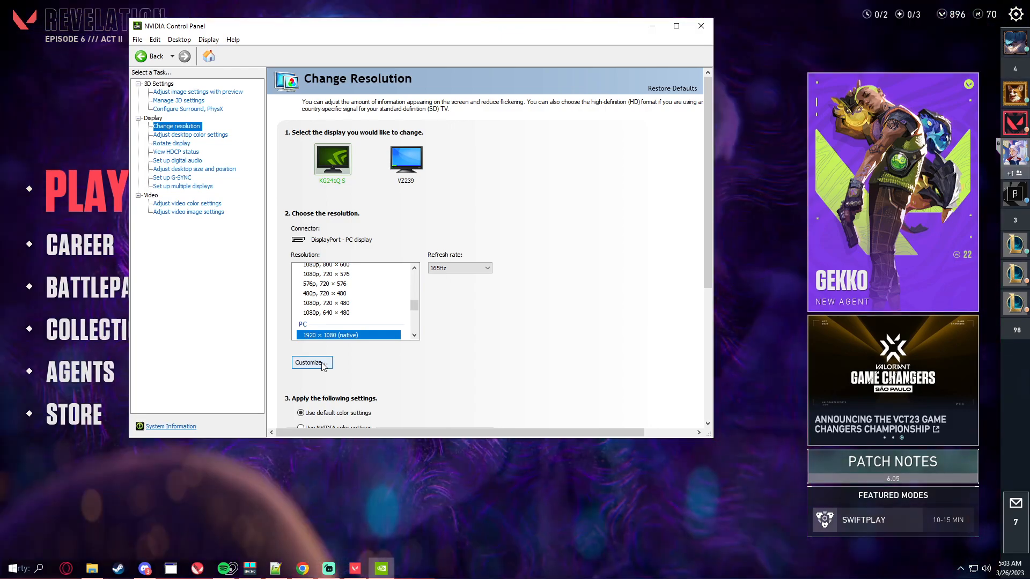
{"action": "left_click", "coordinate": [311, 362]}
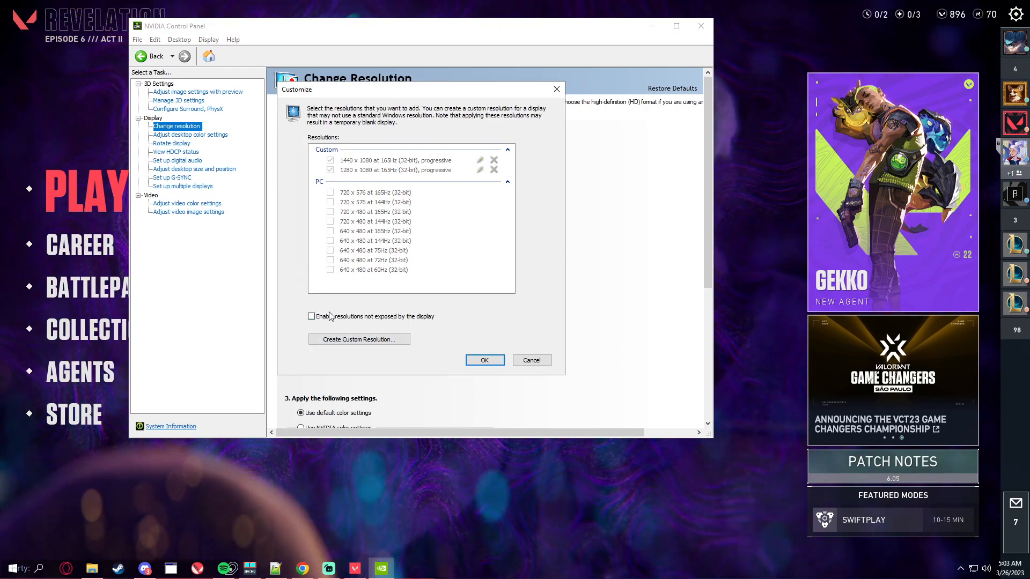
Enable non-exposed resolutions and create, test and confirm a custom 1440 x 1080 resolution.
{"action": "left_click", "coordinate": [311, 316]}
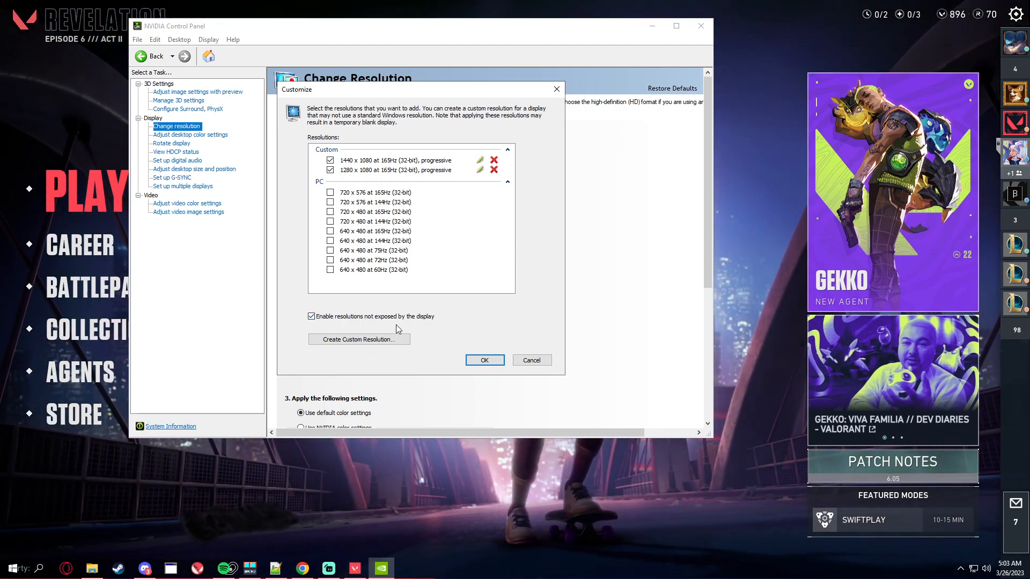
{"action": "left_click", "coordinate": [359, 339]}
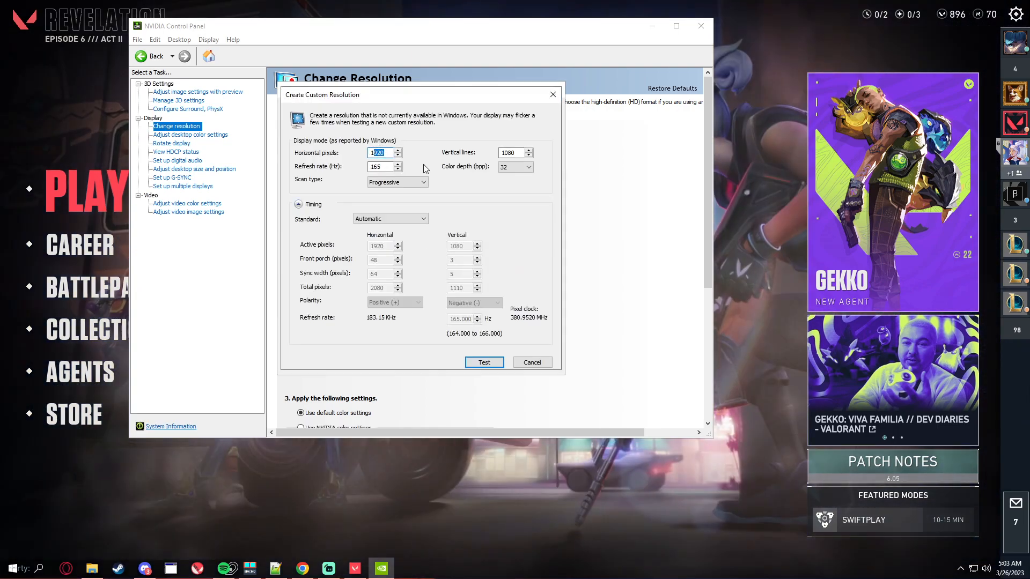
{"action": "type", "text": "1440"}
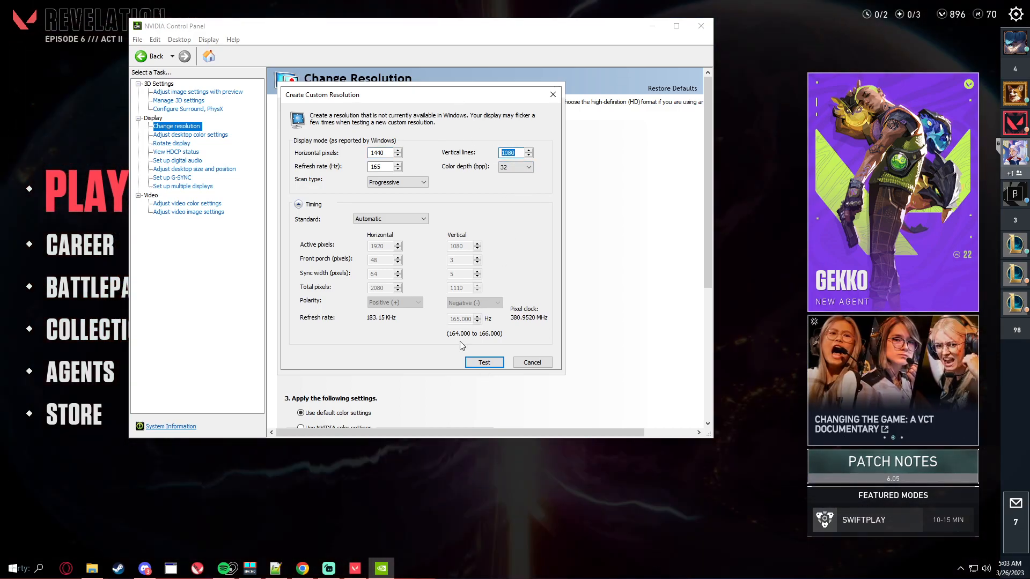
{"action": "left_click", "coordinate": [483, 362]}
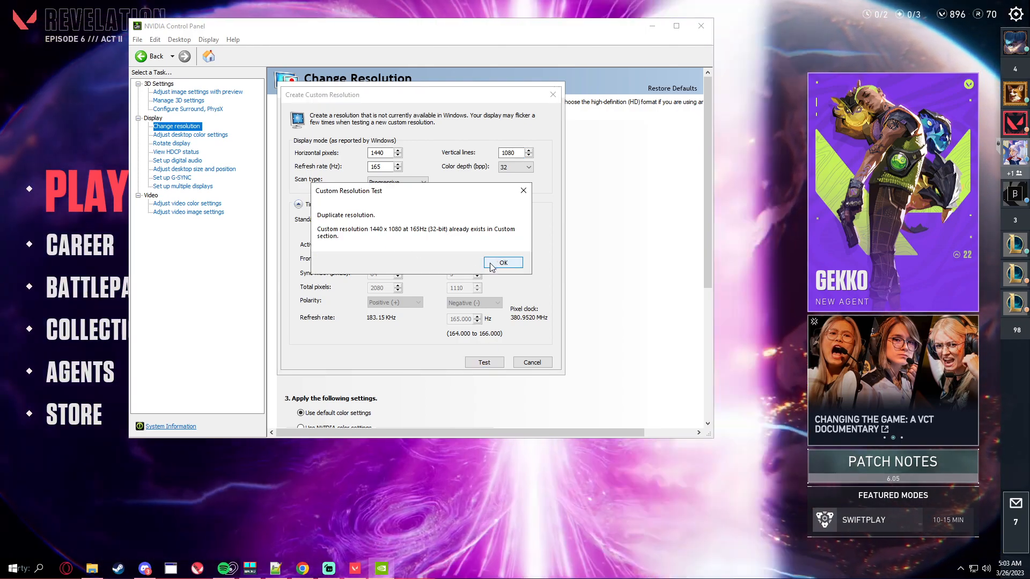
{"action": "left_click", "coordinate": [503, 263]}
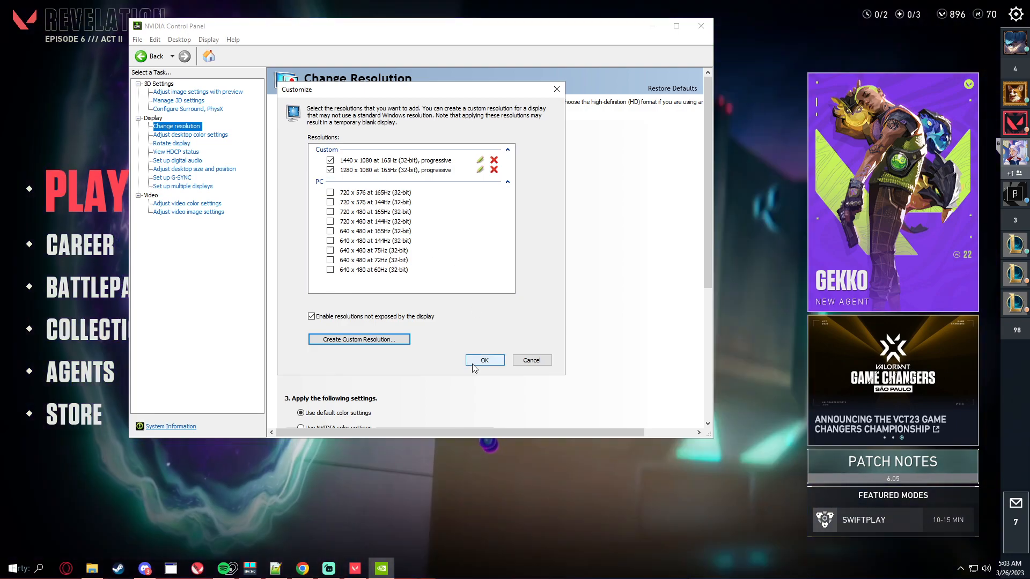
{"action": "left_click", "coordinate": [484, 360]}
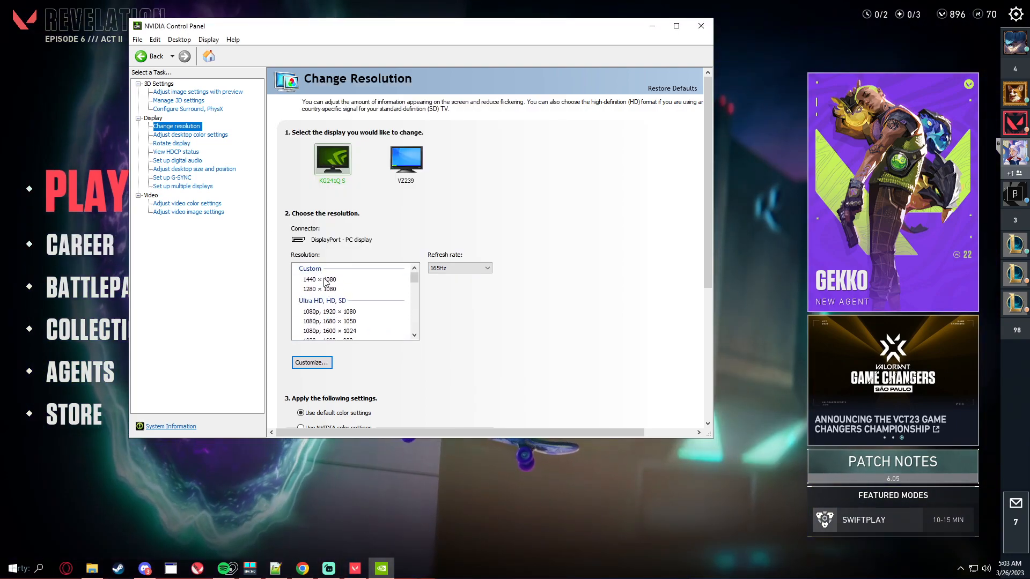
Select custom 1440 x 1080, verify Full-screen desktop scaling, then reselect 1440 x 1080.
{"action": "left_click", "coordinate": [319, 279]}
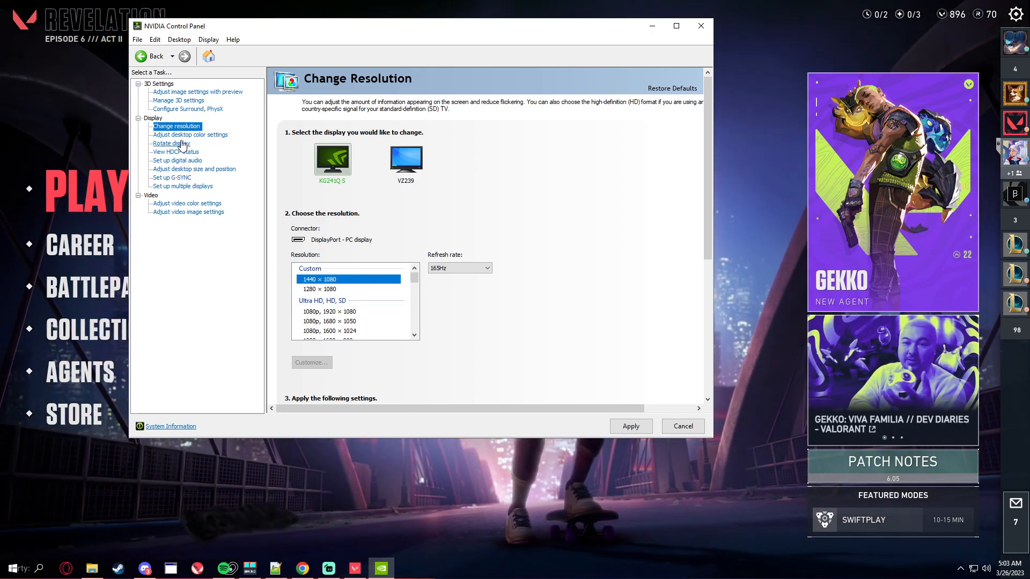
{"action": "left_click", "coordinate": [194, 169]}
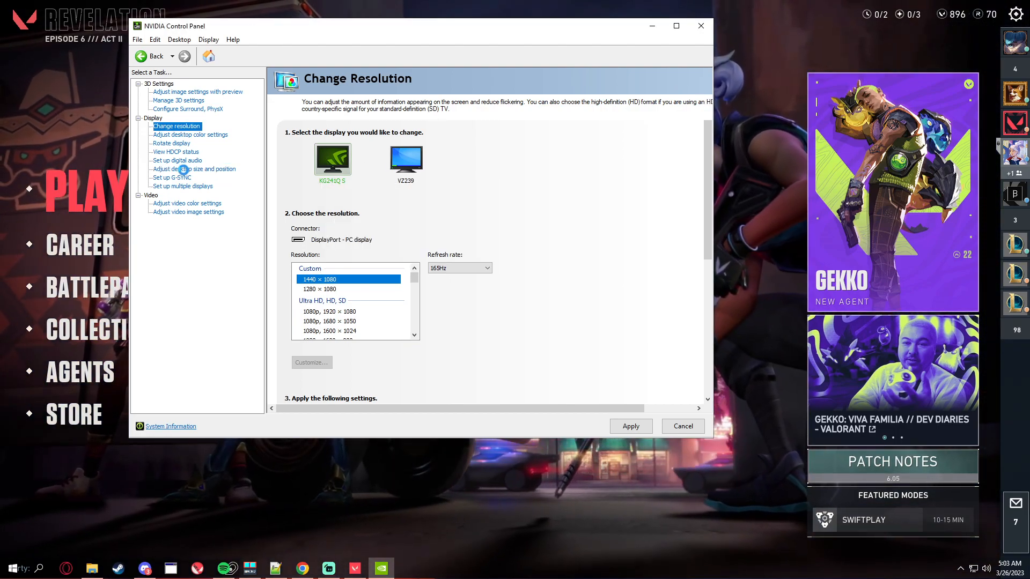
{"action": "left_click", "coordinate": [193, 169]}
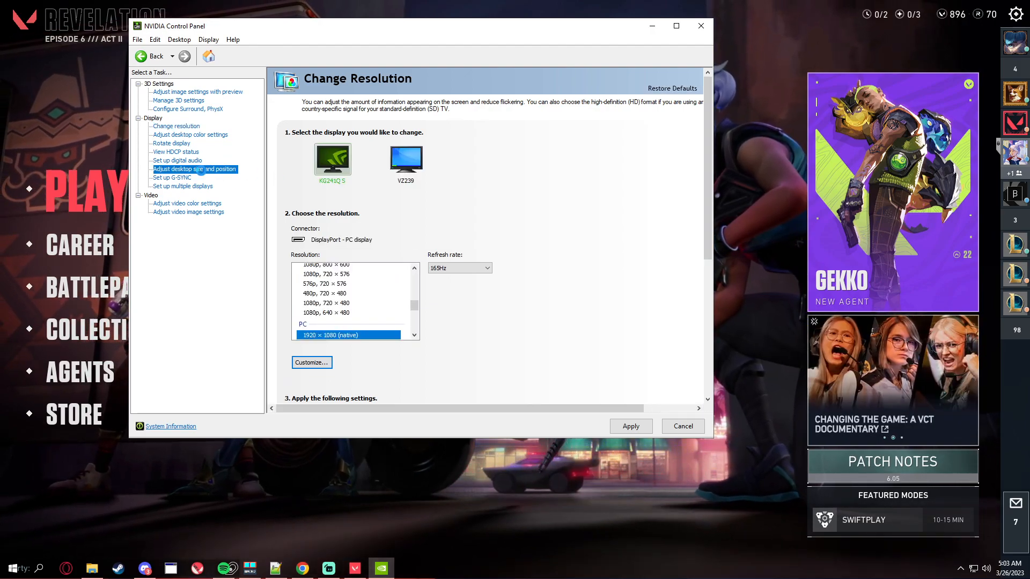
{"action": "left_click", "coordinate": [194, 169]}
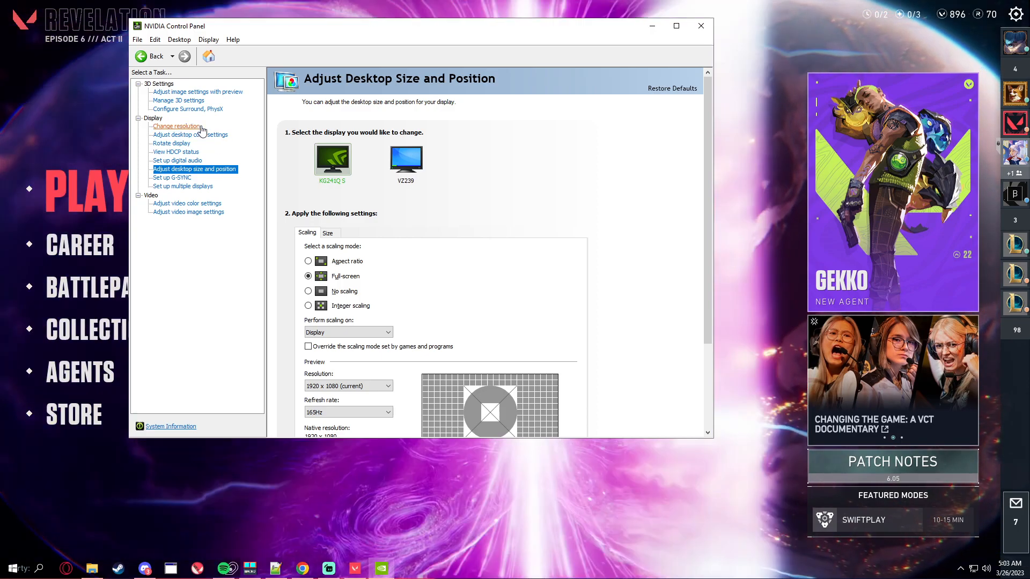
{"action": "left_click", "coordinate": [176, 125]}
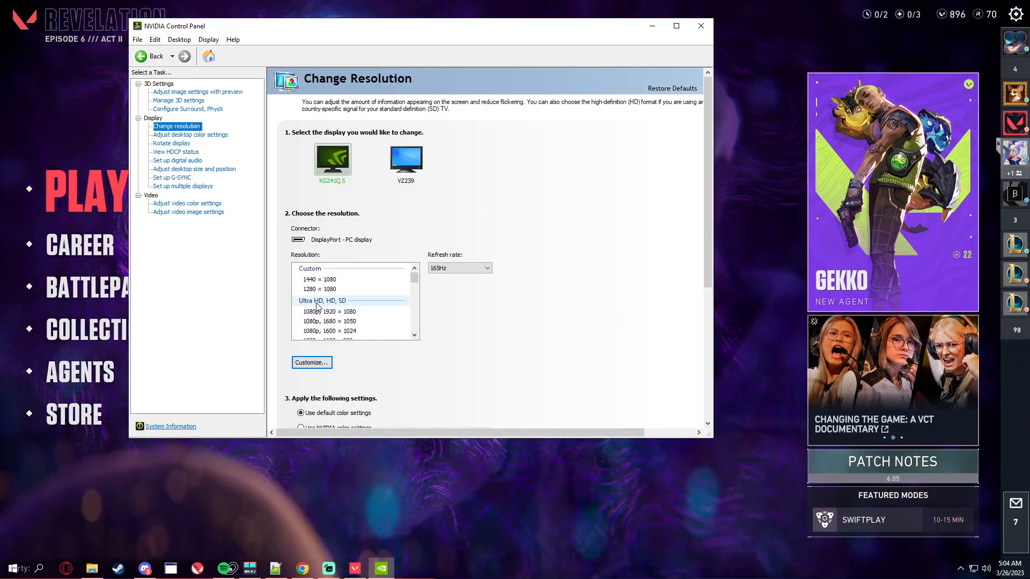
{"action": "left_click", "coordinate": [319, 279]}
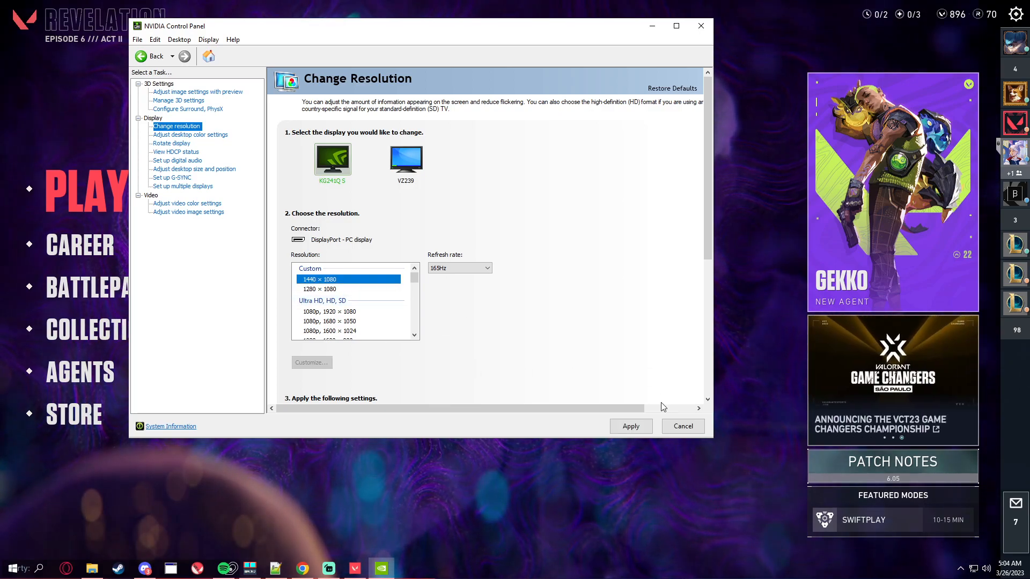
{"action": "mouse_move", "coordinate": [397, 460]}
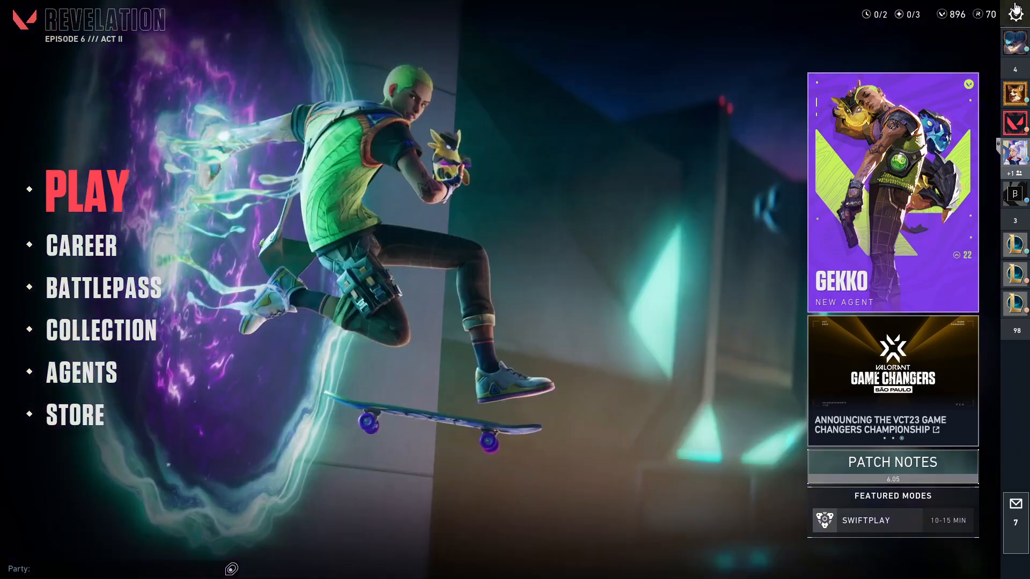
From the Play lobby, choose Practice and enter The Range.
{"action": "left_click", "coordinate": [1015, 12]}
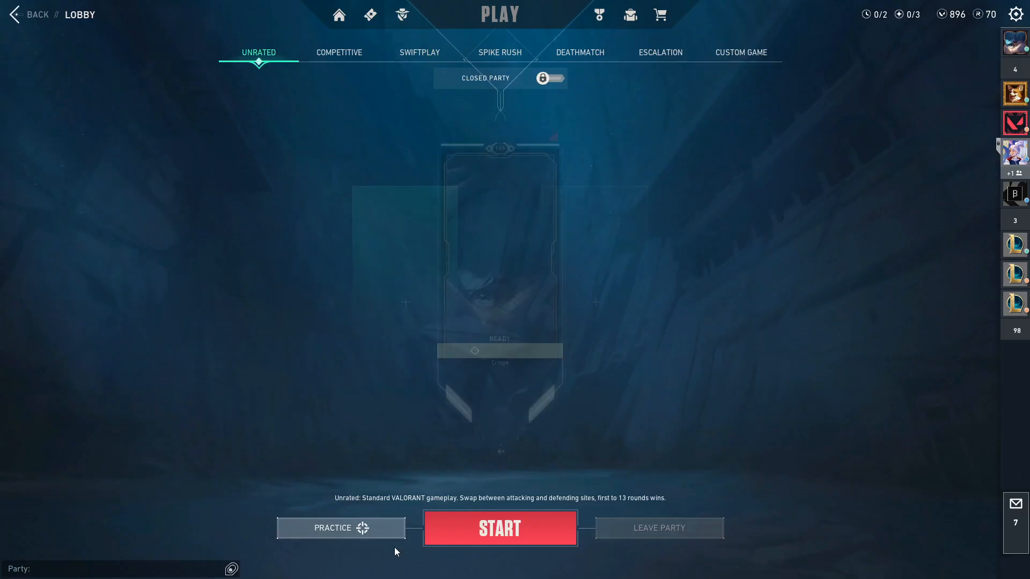
{"action": "left_click", "coordinate": [341, 528]}
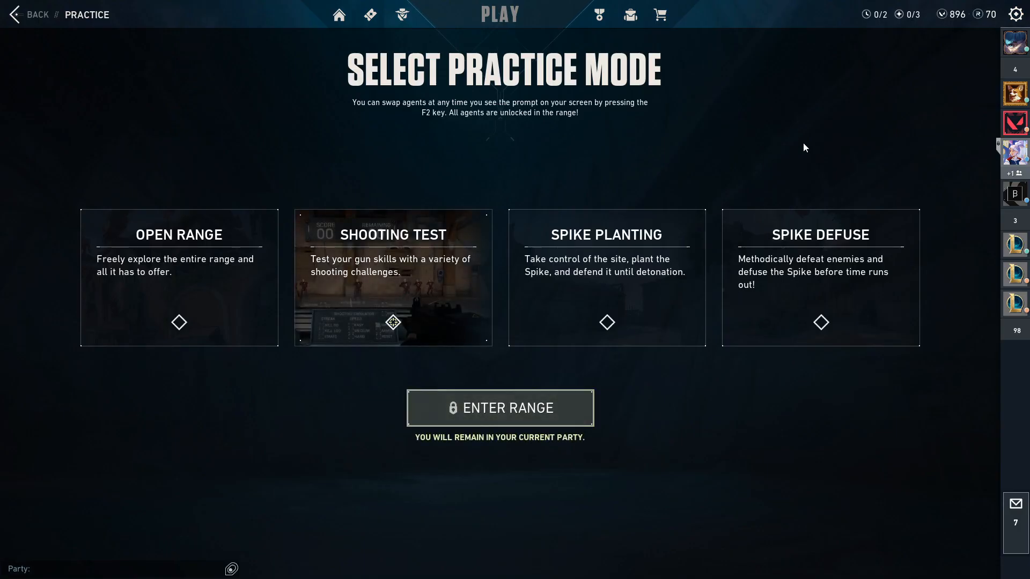
{"action": "left_click", "coordinate": [498, 408]}
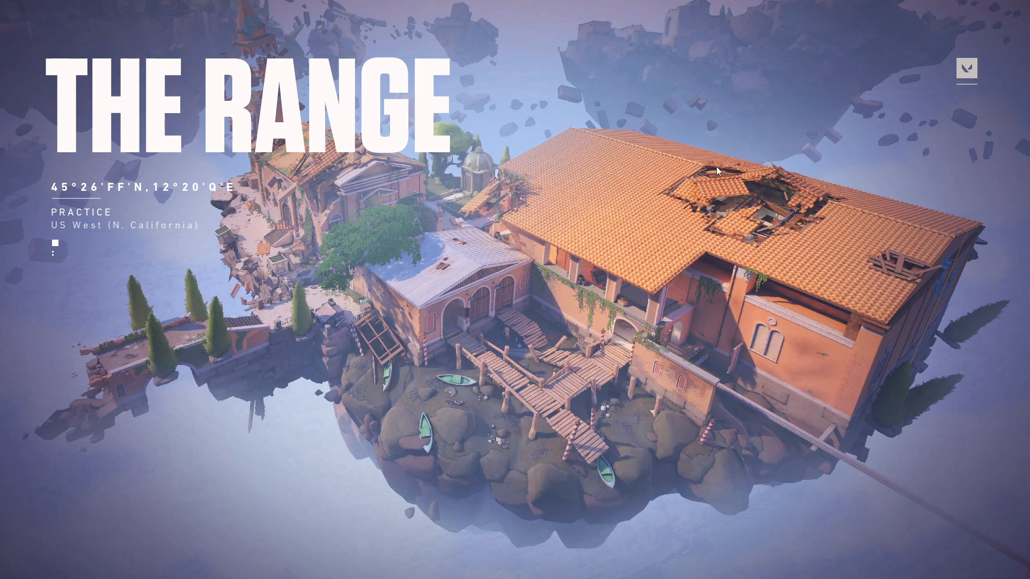
{"action": "mouse_move", "coordinate": [450, 119]}
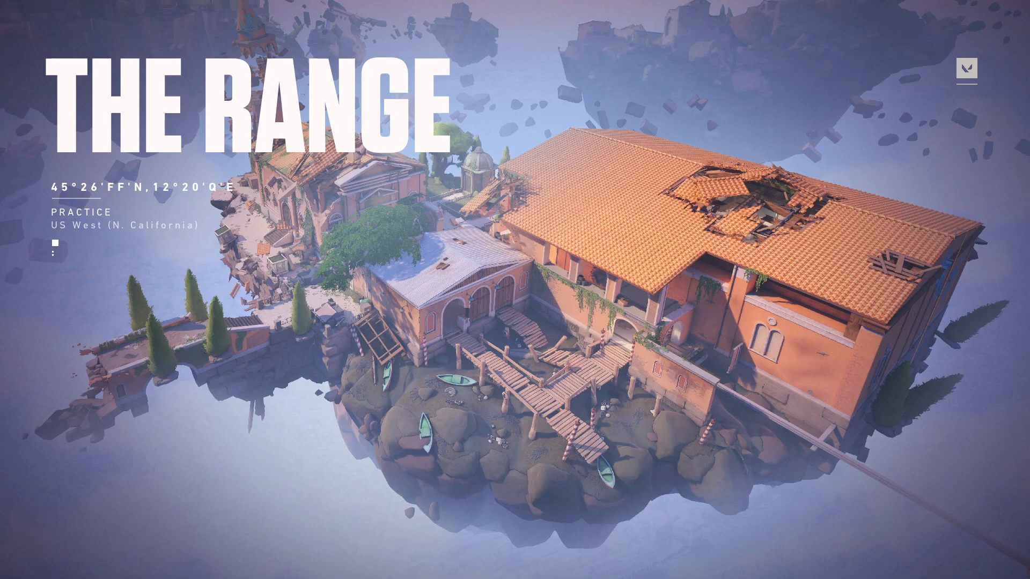
{"action": "mouse_move", "coordinate": [500, 295]}
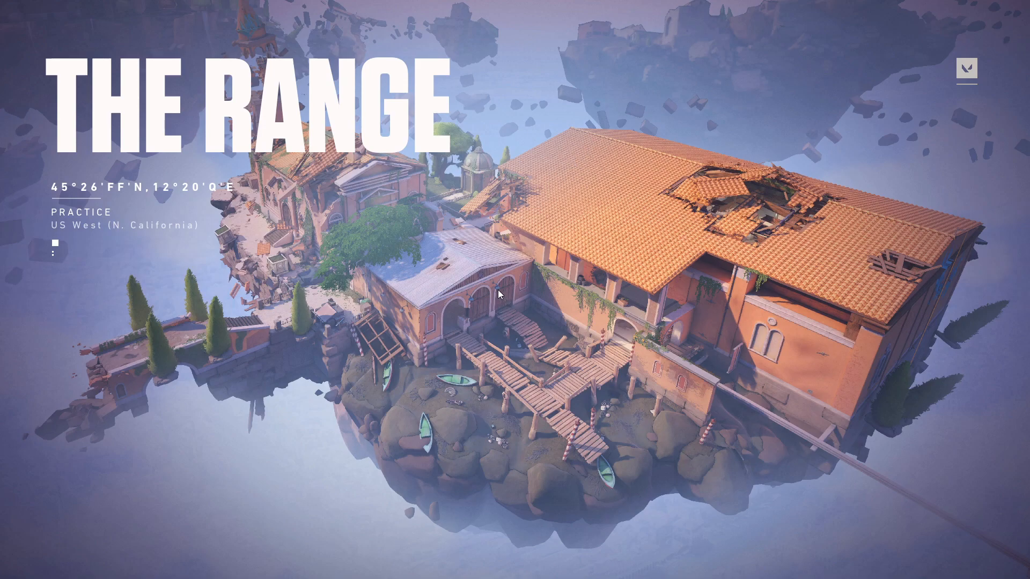
{"action": "mouse_move", "coordinate": [489, 249]}
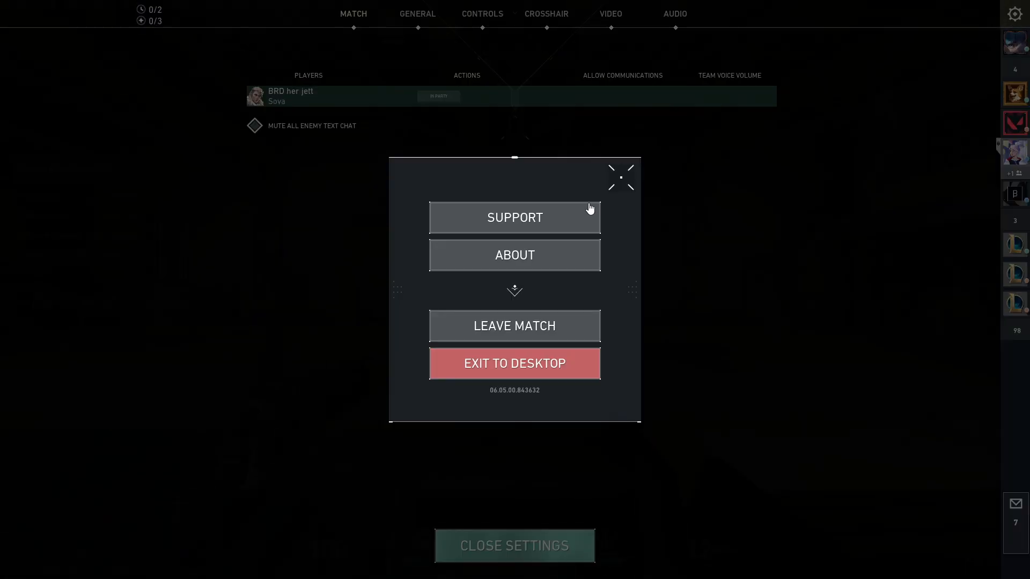
Set Valorant video to Windowed, Custom resolution, Fill aspect ratio, then open Windows search.
{"action": "left_click", "coordinate": [417, 13]}
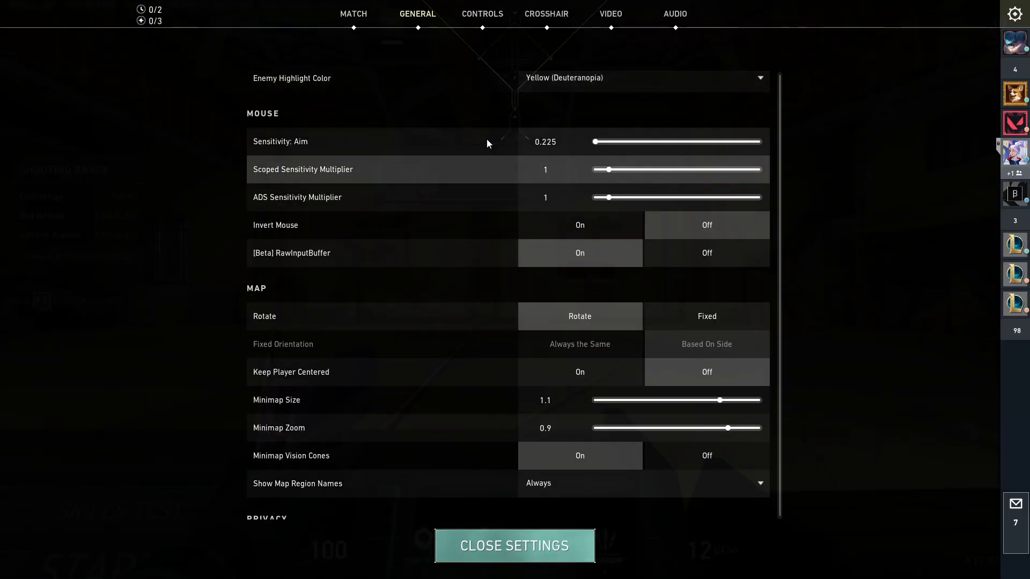
{"action": "left_click", "coordinate": [609, 12]}
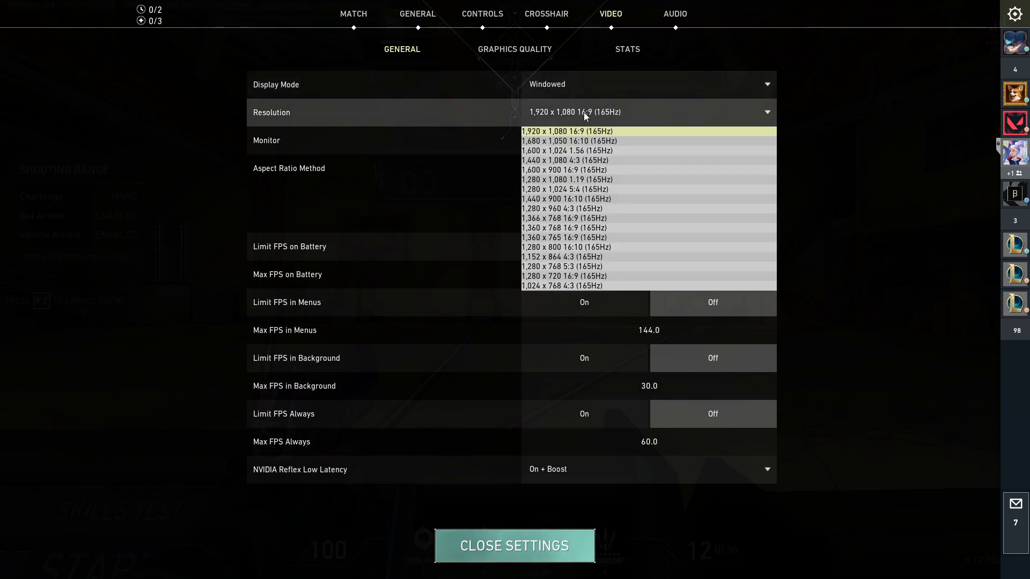
{"action": "mouse_move", "coordinate": [568, 110]}
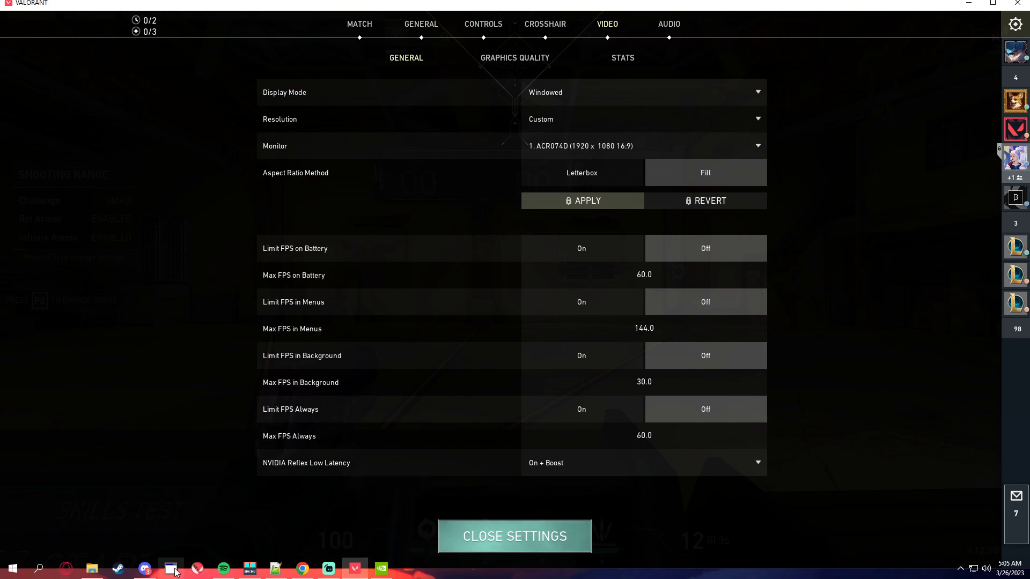
{"action": "left_click", "coordinate": [39, 567]}
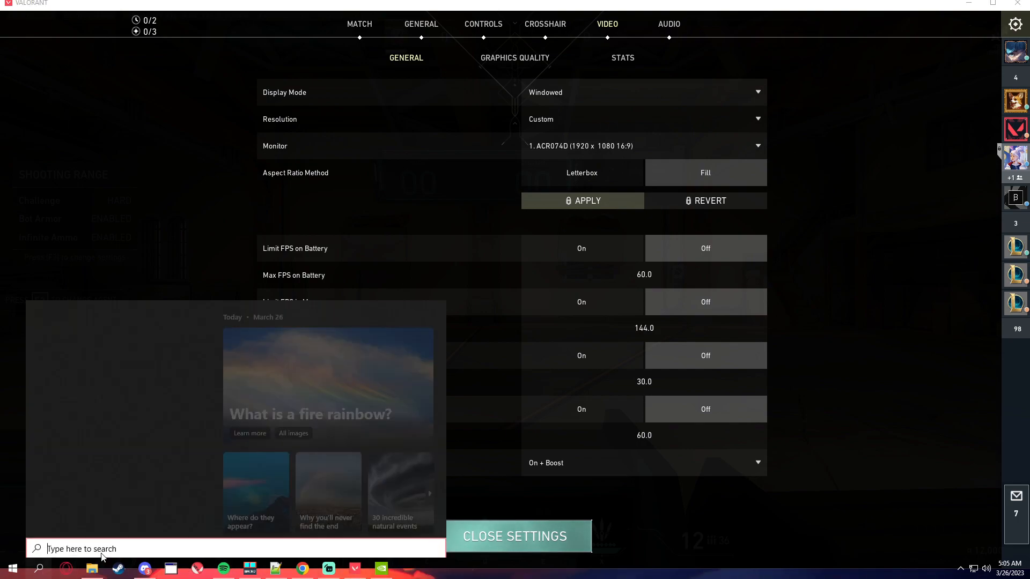
Search for winexp and launch WinExplorer.
{"action": "type", "text": "winexp"}
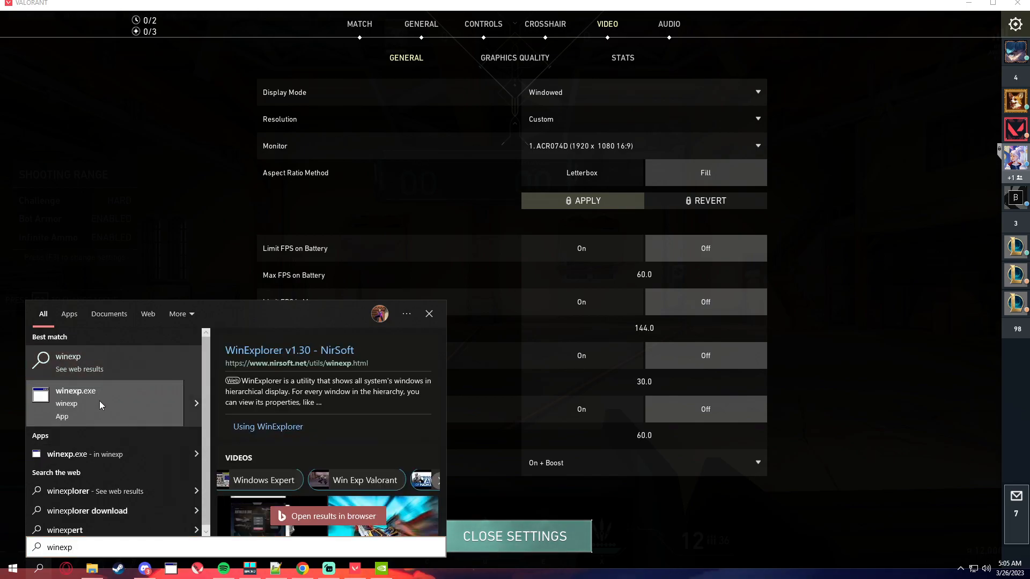
{"action": "left_click", "coordinate": [75, 391]}
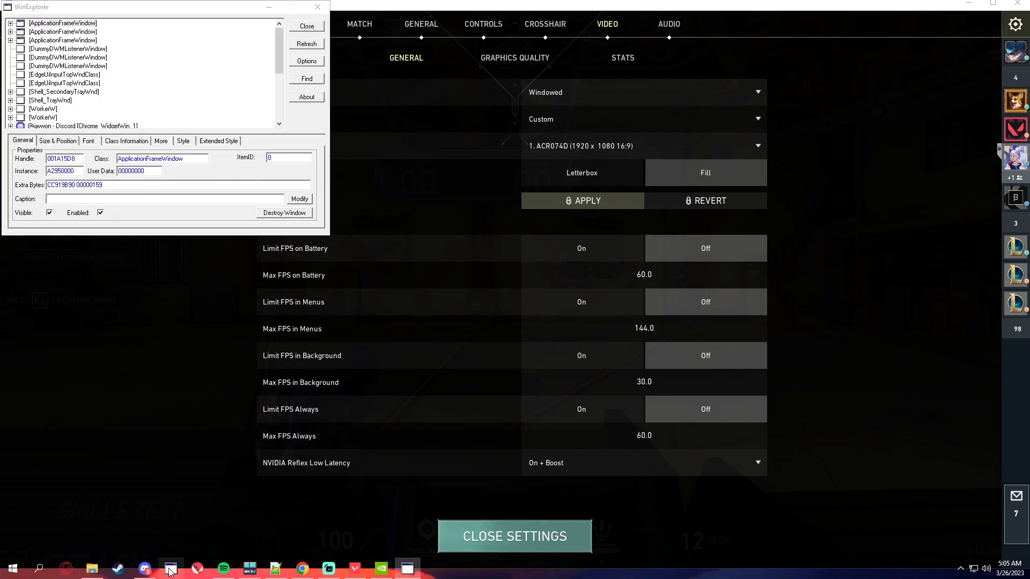
{"action": "right_click", "coordinate": [170, 566]}
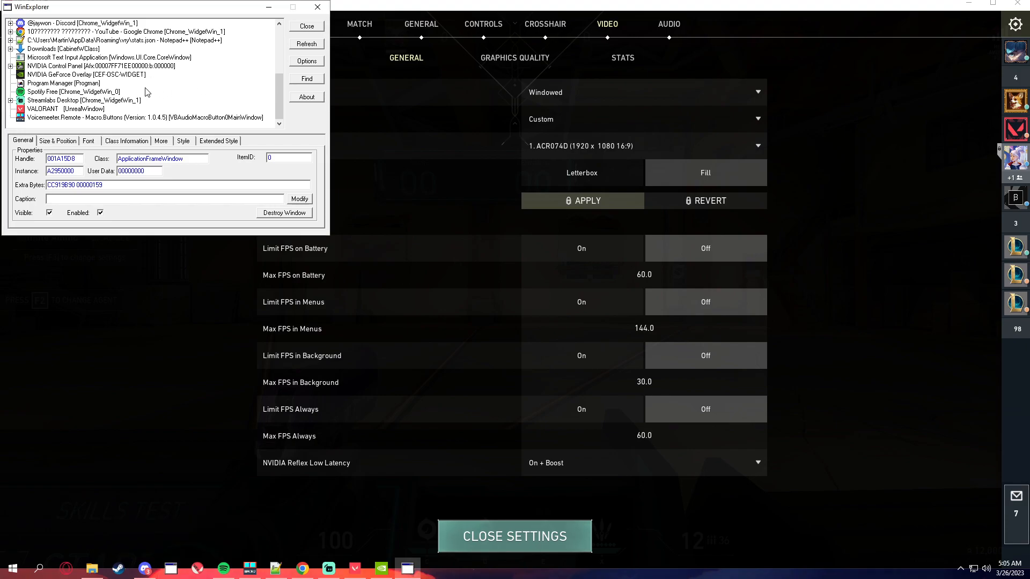
Select the VALORANT window and tick WS_BORDER on its Style tab.
{"action": "left_click", "coordinate": [44, 108]}
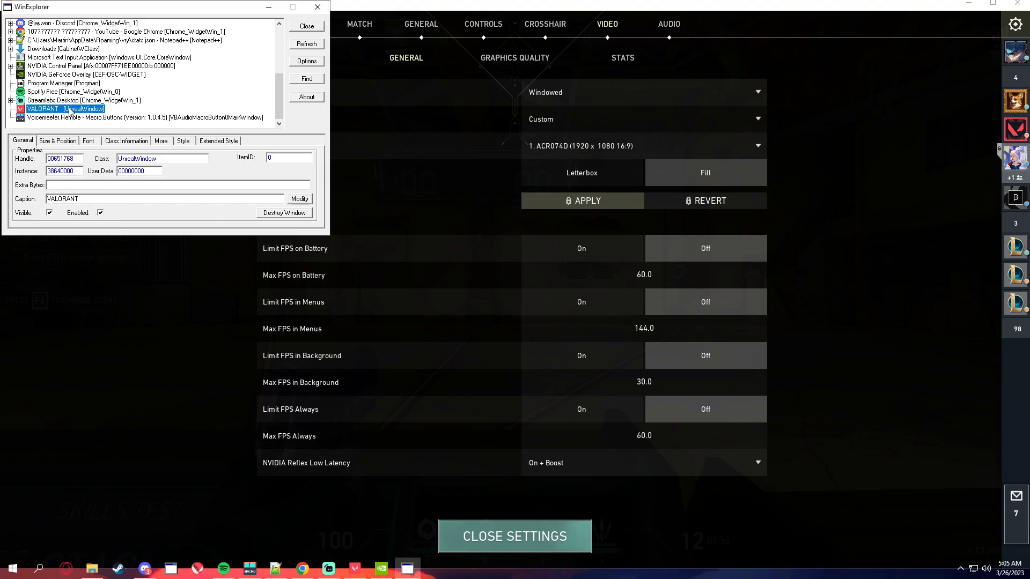
{"action": "left_click", "coordinate": [183, 140]}
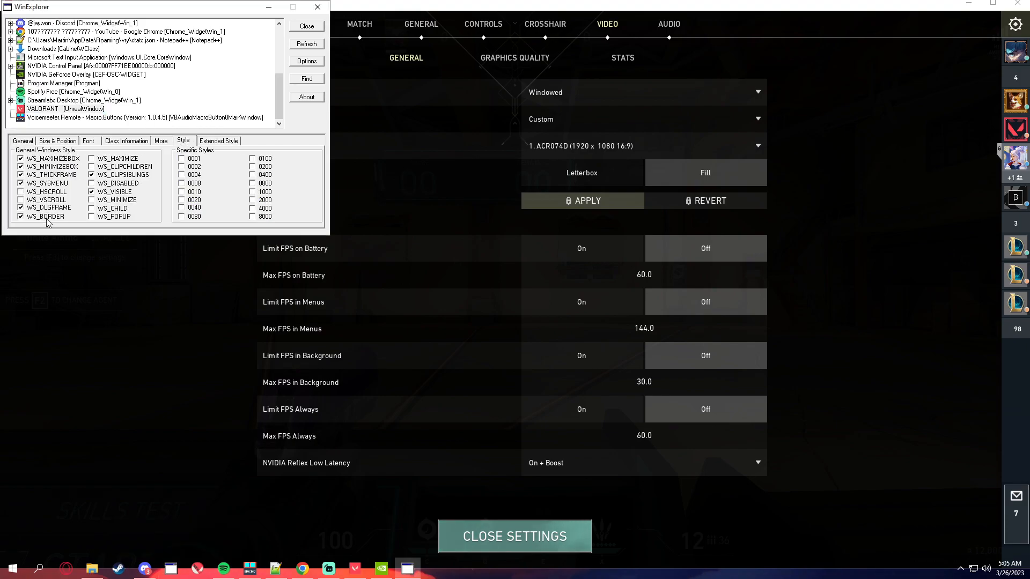
{"action": "left_click", "coordinate": [57, 141]}
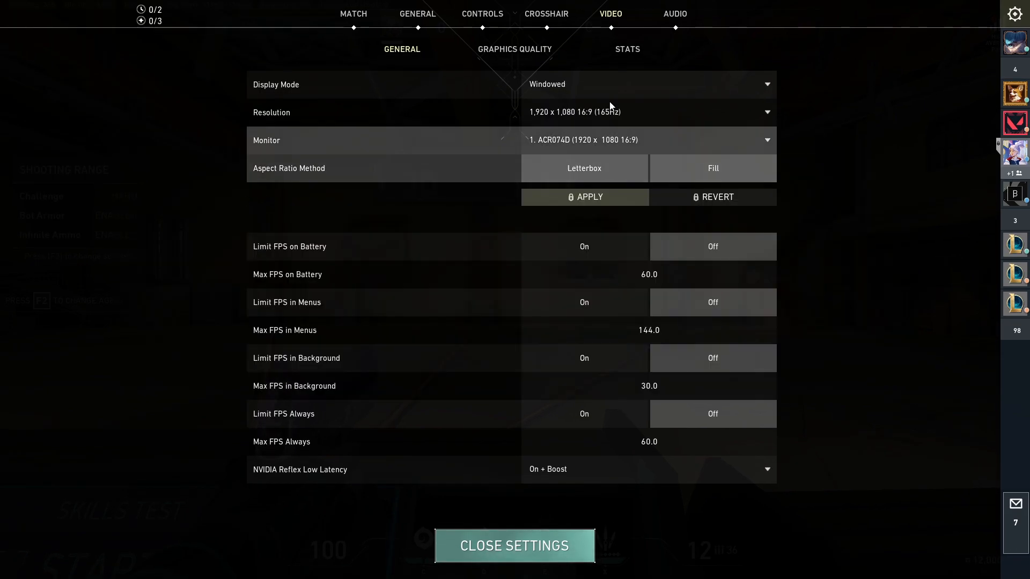
Switch to NVIDIA Control Panel and apply the custom 1440 × 1080 resolution.
{"action": "key", "text": "alt+tab"}
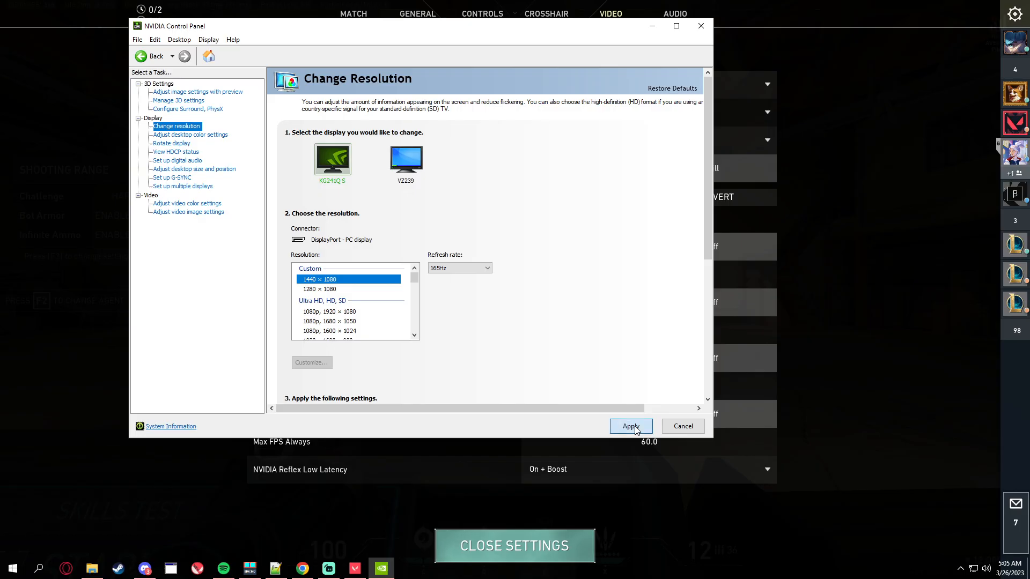
{"action": "left_click", "coordinate": [630, 426]}
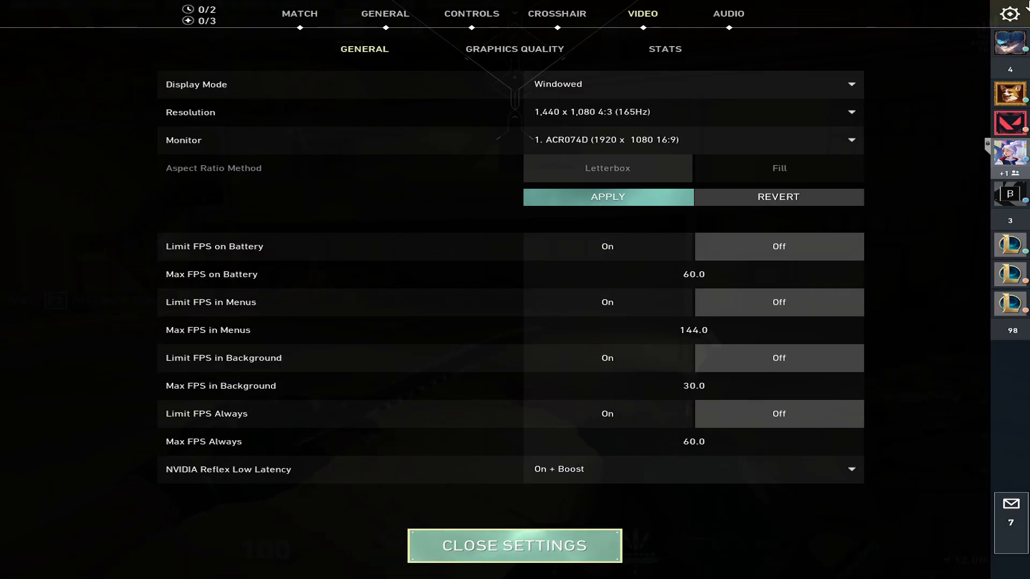
Select the native 1920 × 1080 resolution in Change resolution and apply it.
{"action": "left_click", "coordinate": [515, 546]}
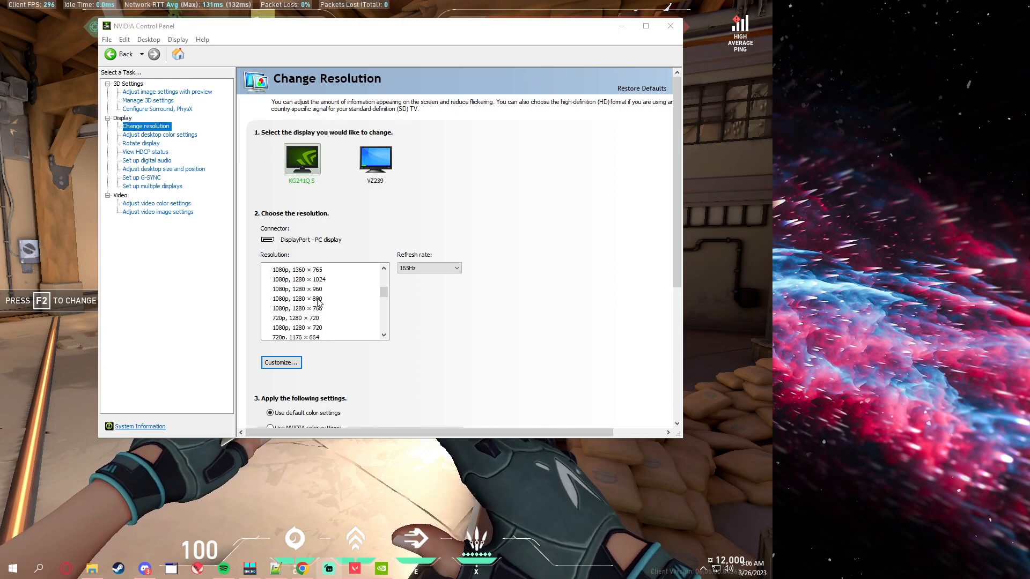
{"action": "left_click", "coordinate": [318, 327]}
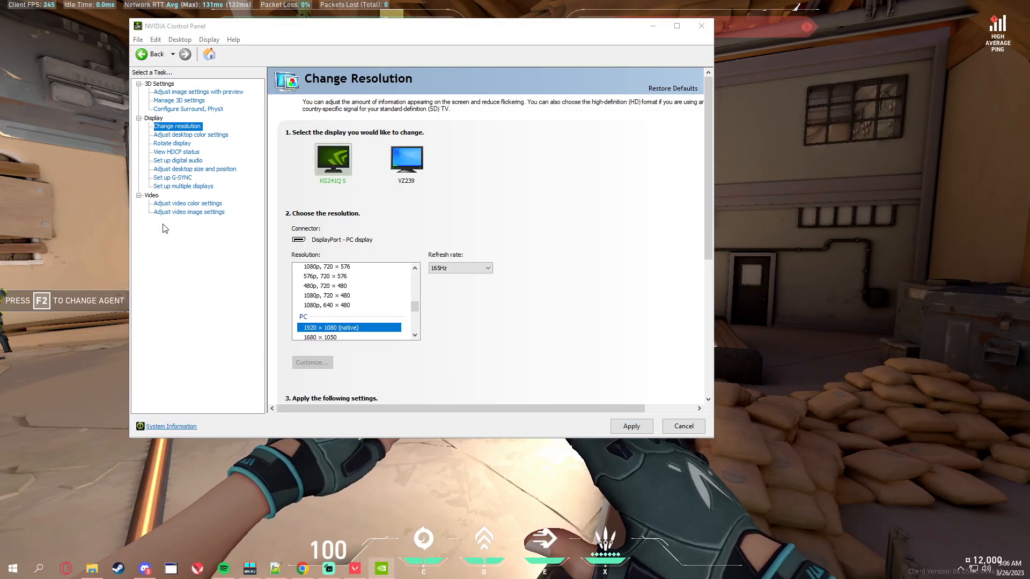
{"action": "mouse_move", "coordinate": [351, 266]}
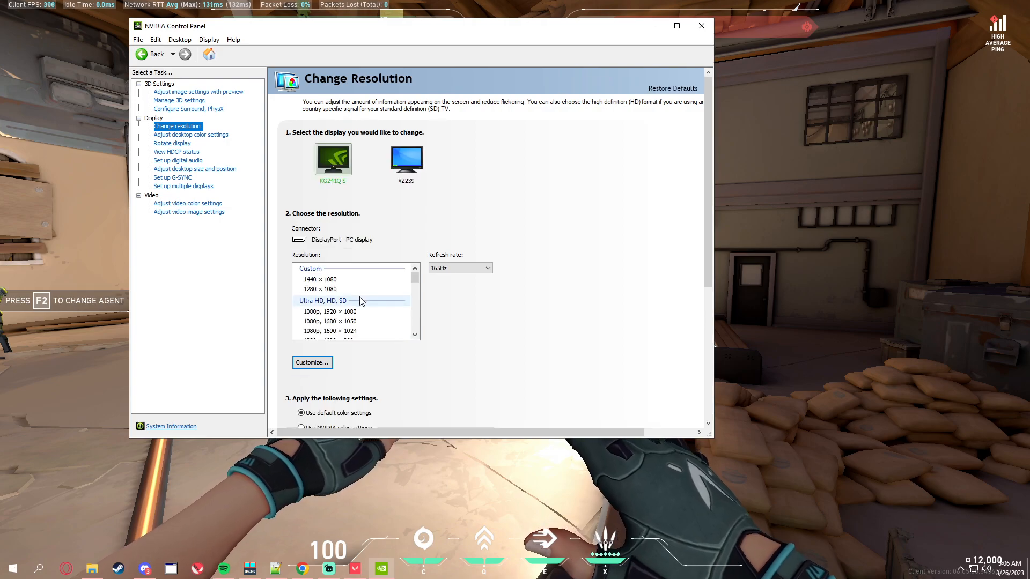
{"action": "left_click", "coordinate": [321, 279]}
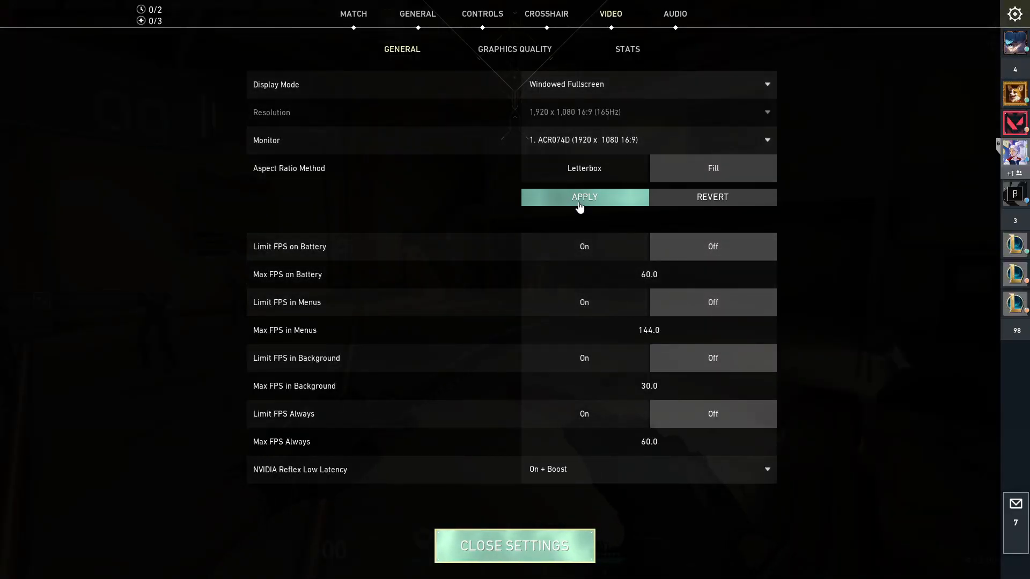
Switch Valorant's Display Mode from Windowed Fullscreen to Windowed and apply.
{"action": "left_click", "coordinate": [647, 84]}
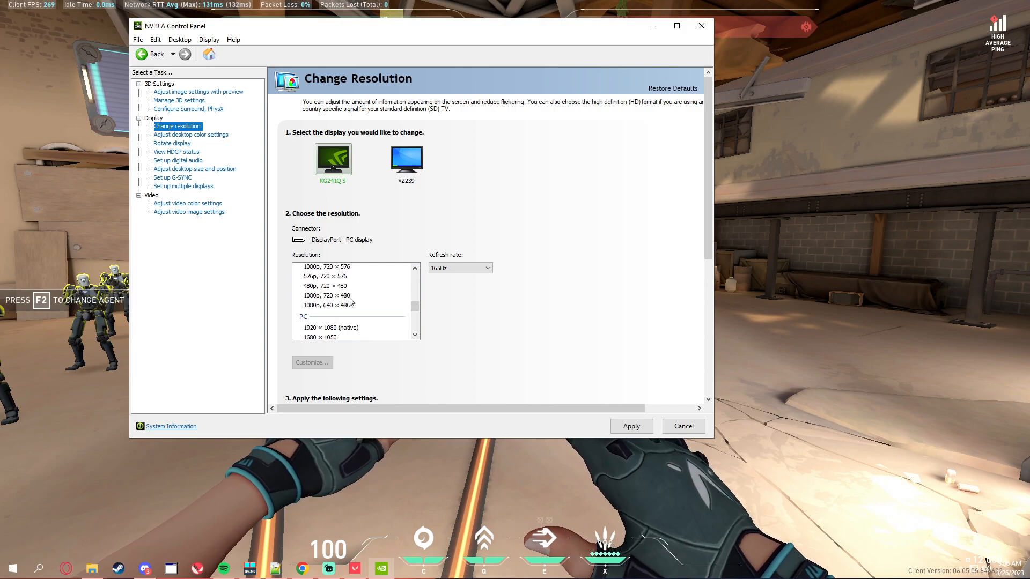
{"action": "left_click", "coordinate": [335, 300]}
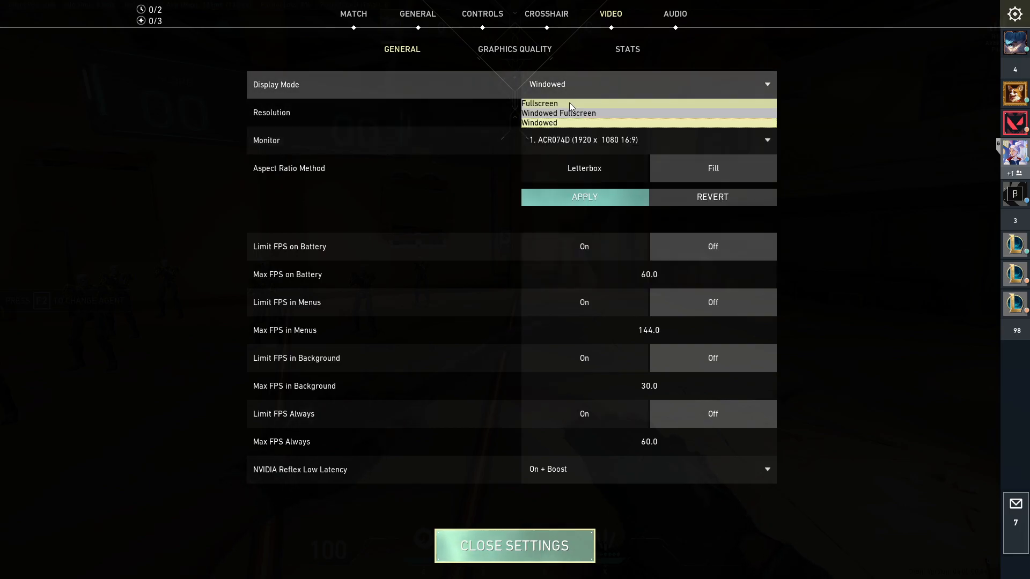
{"action": "left_click", "coordinate": [539, 122]}
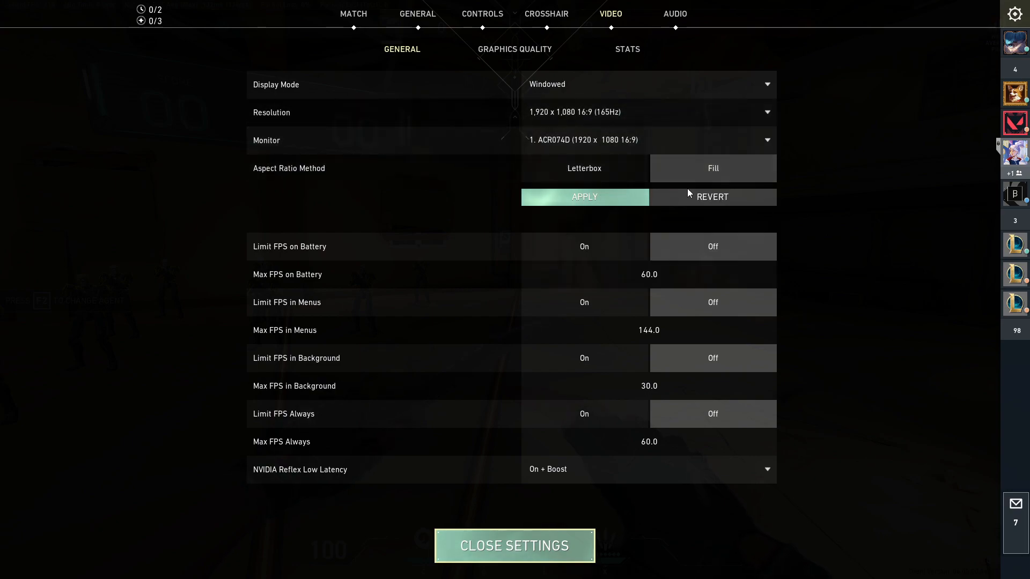
{"action": "left_click", "coordinate": [514, 545]}
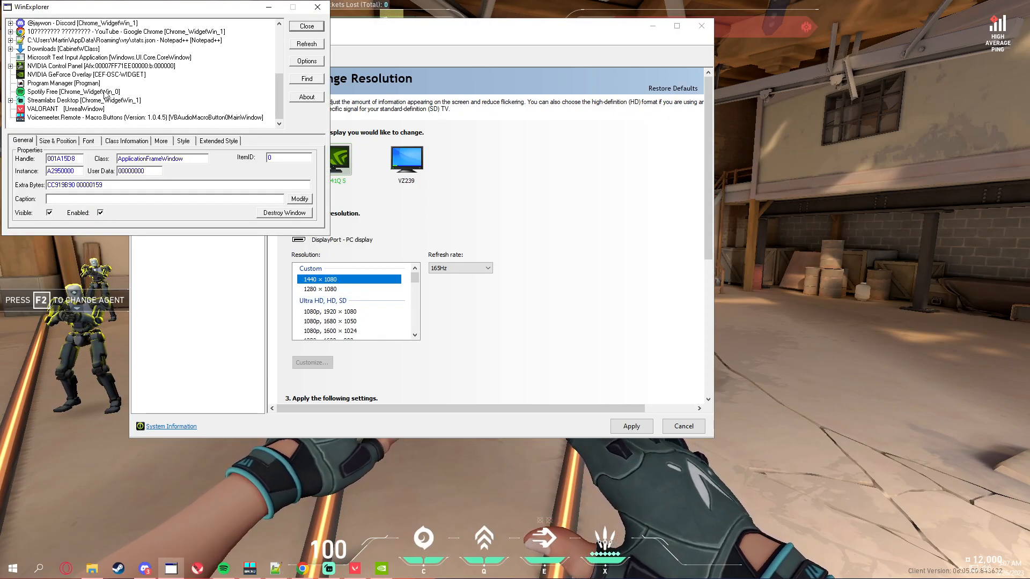
Tick WS_BORDER on the VALORANT window and apply the custom 1440 × 1080 resolution.
{"action": "left_click", "coordinate": [56, 108]}
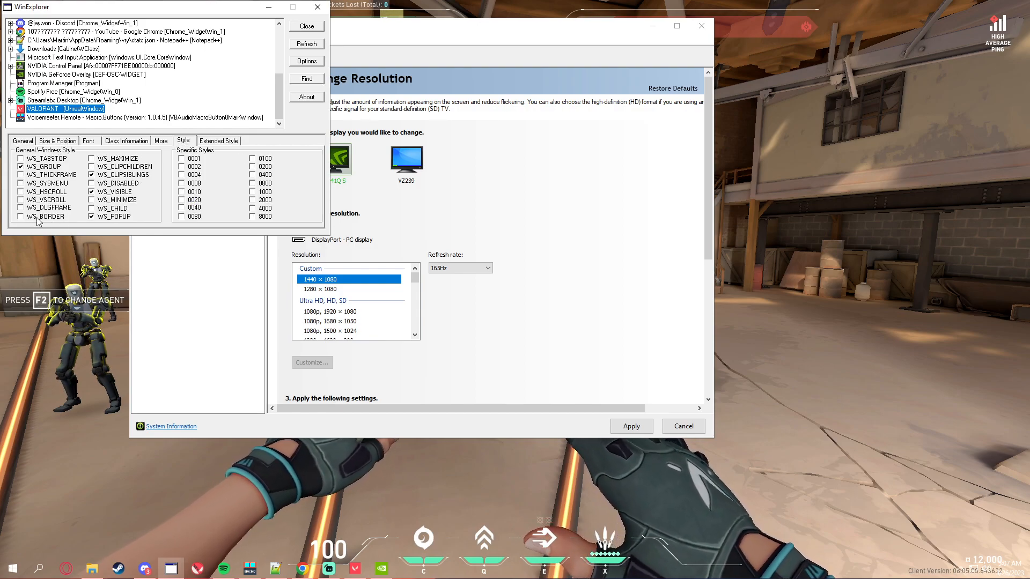
{"action": "left_click", "coordinate": [57, 140]}
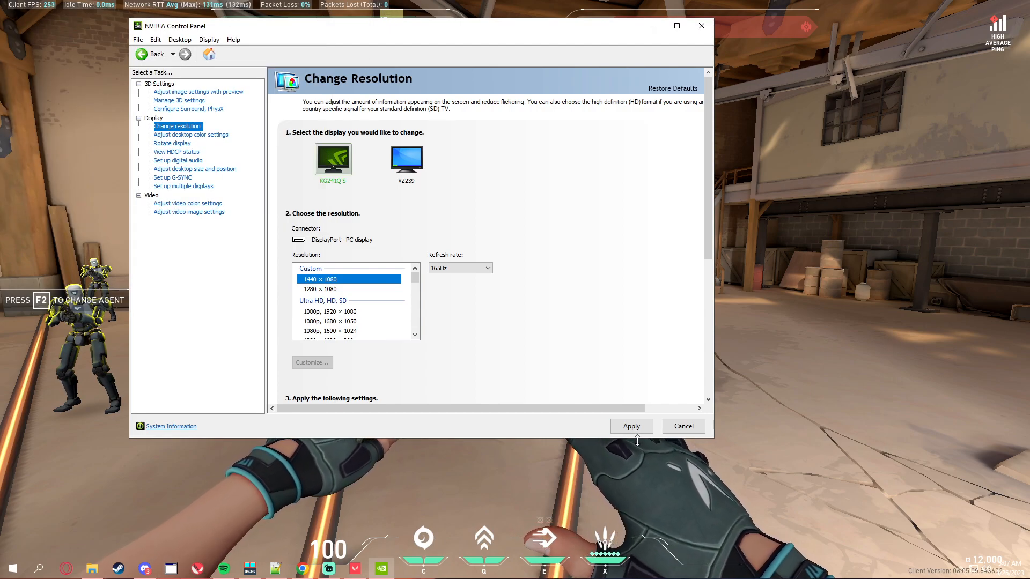
{"action": "left_click", "coordinate": [629, 425]}
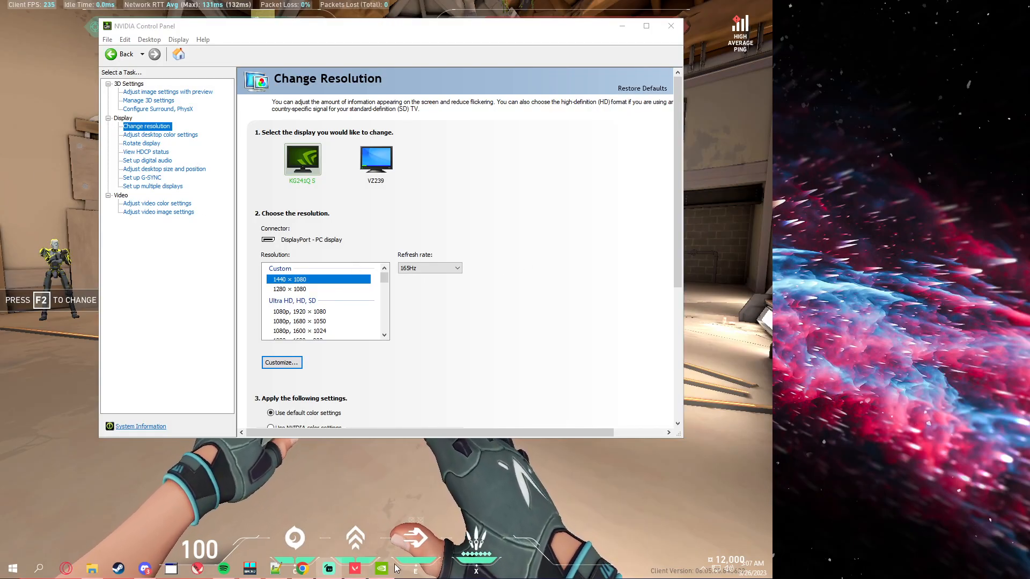
{"action": "mouse_move", "coordinate": [271, 549]}
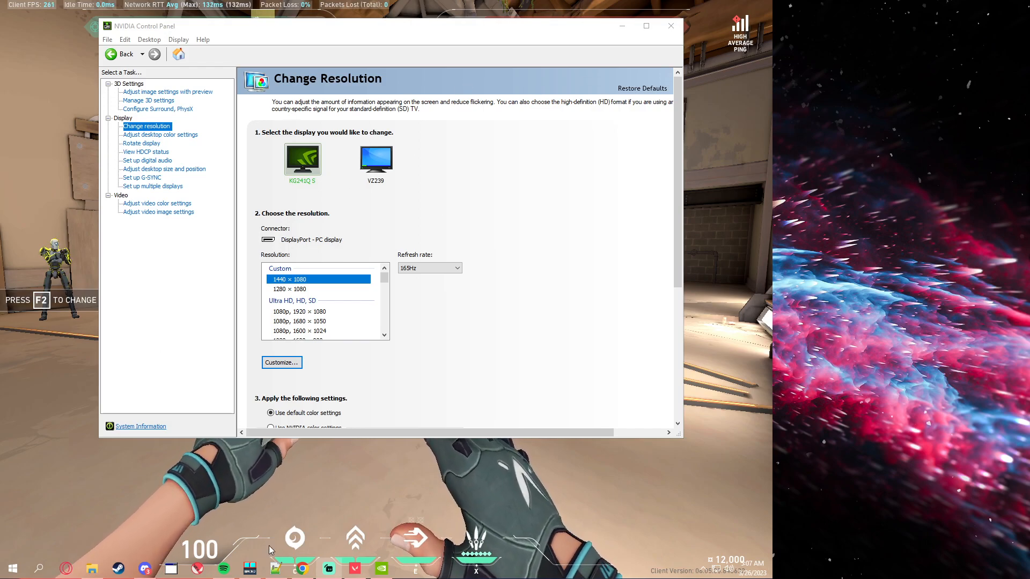
{"action": "mouse_move", "coordinate": [186, 315]}
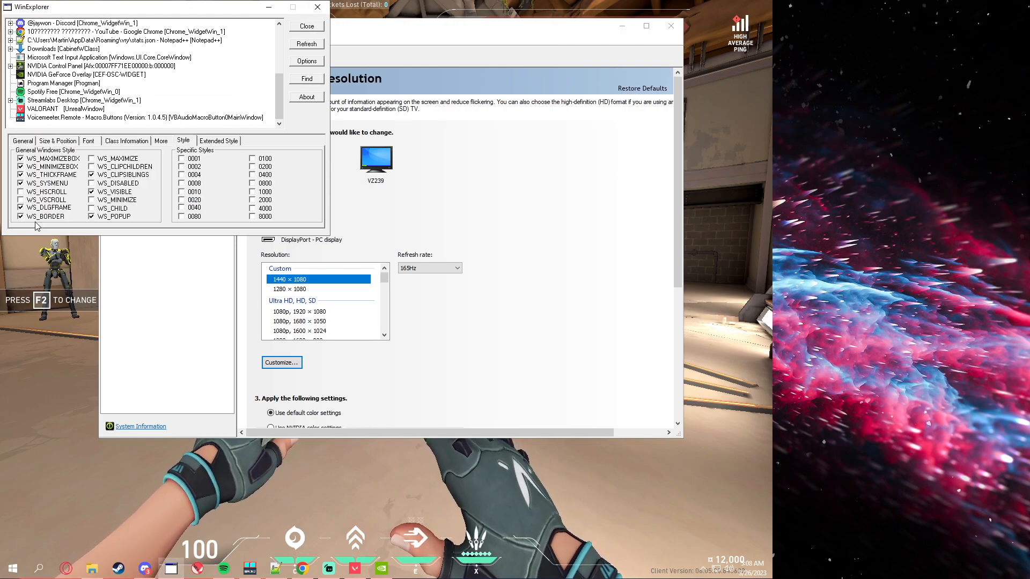
Show the VALORANT window's Size & Position details in WinExplorer.
{"action": "left_click", "coordinate": [57, 141]}
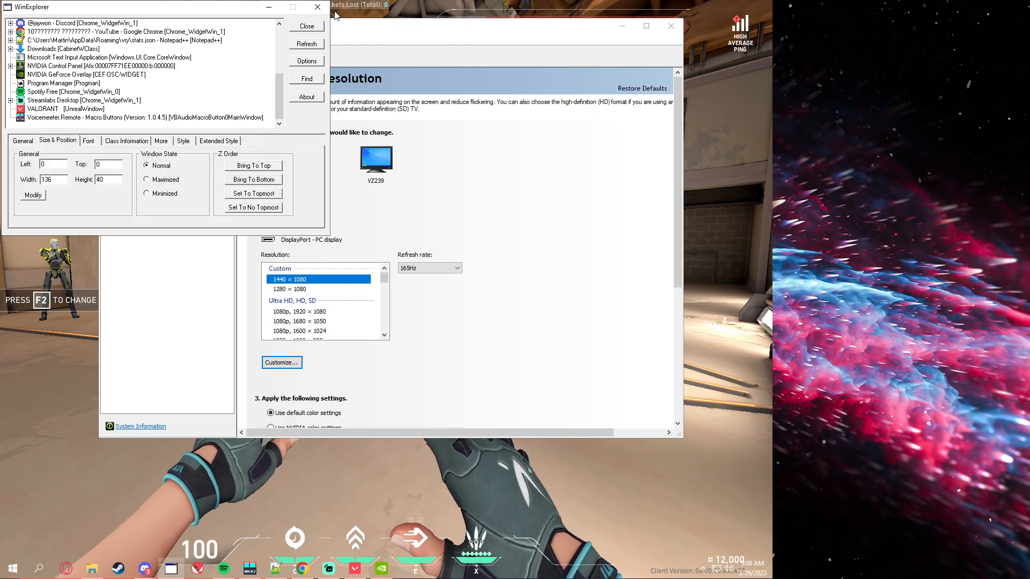